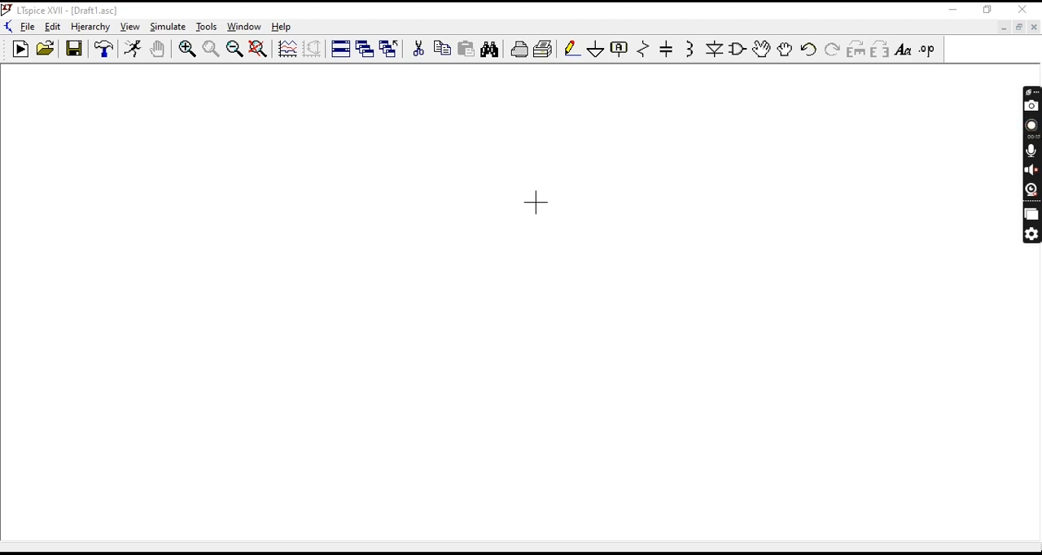
{"action": "mouse_move", "coordinate": [385, 221]}
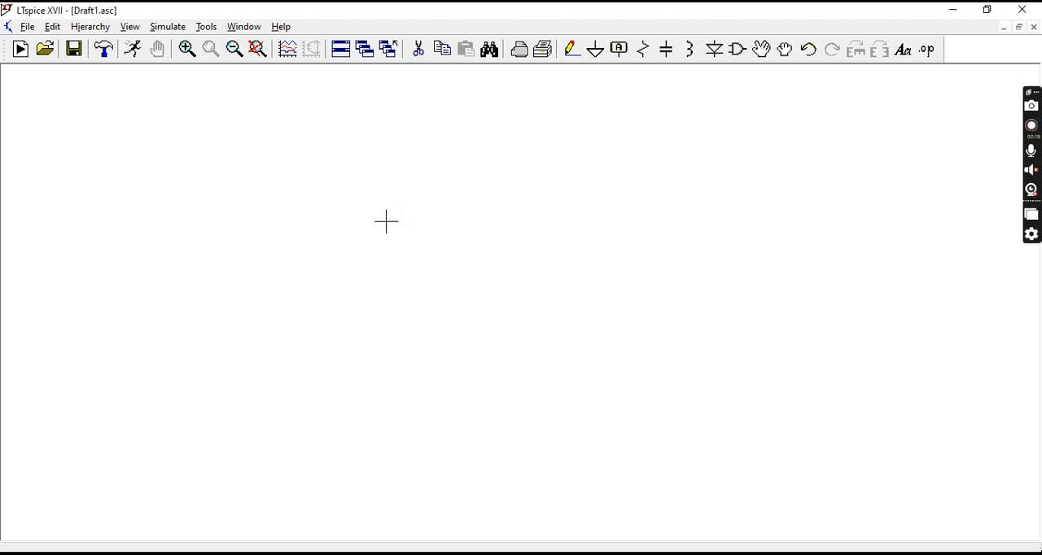
Step: Place voltage source V1, ground its negative pin, and set its DC value to 1
{"action": "left_click", "coordinate": [449, 278]}
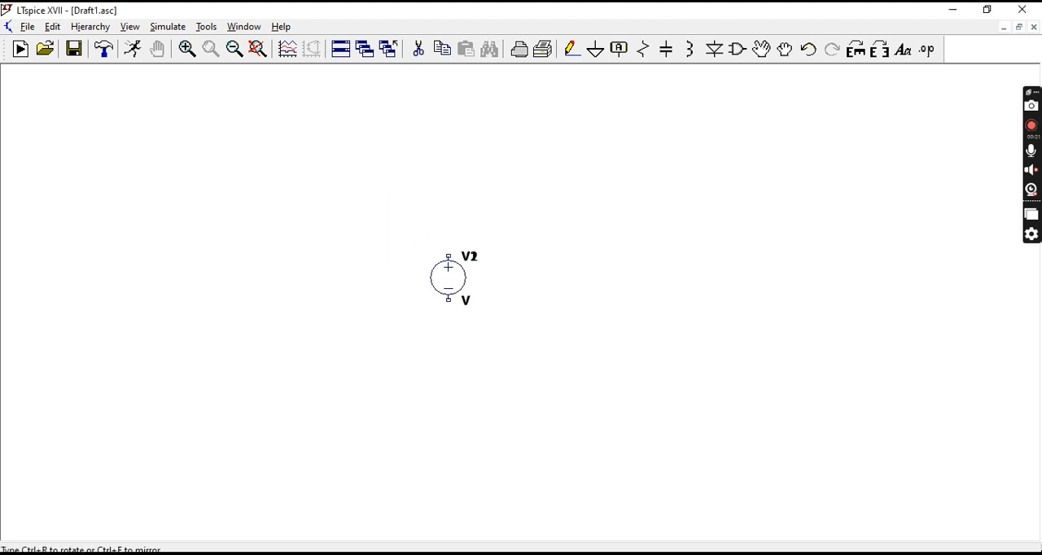
{"action": "left_click", "coordinate": [448, 303]}
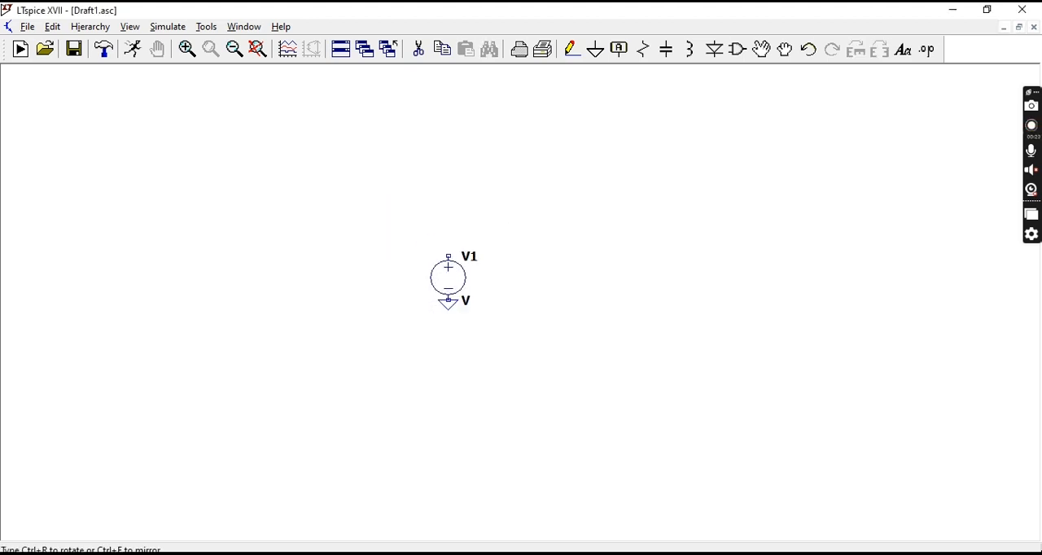
{"action": "mouse_move", "coordinate": [502, 277]}
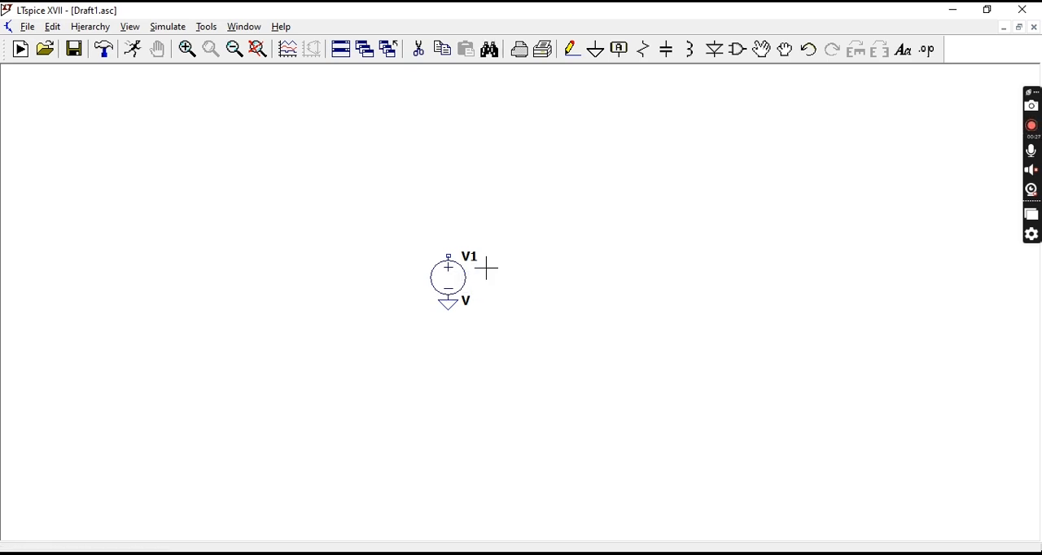
{"action": "double_click", "coordinate": [447, 280]}
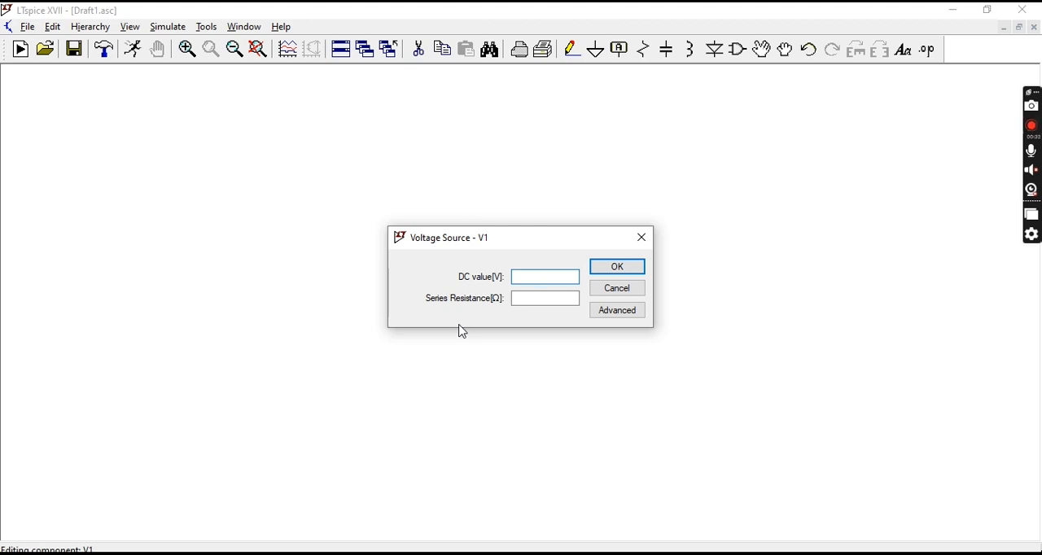
{"action": "type", "text": "1"}
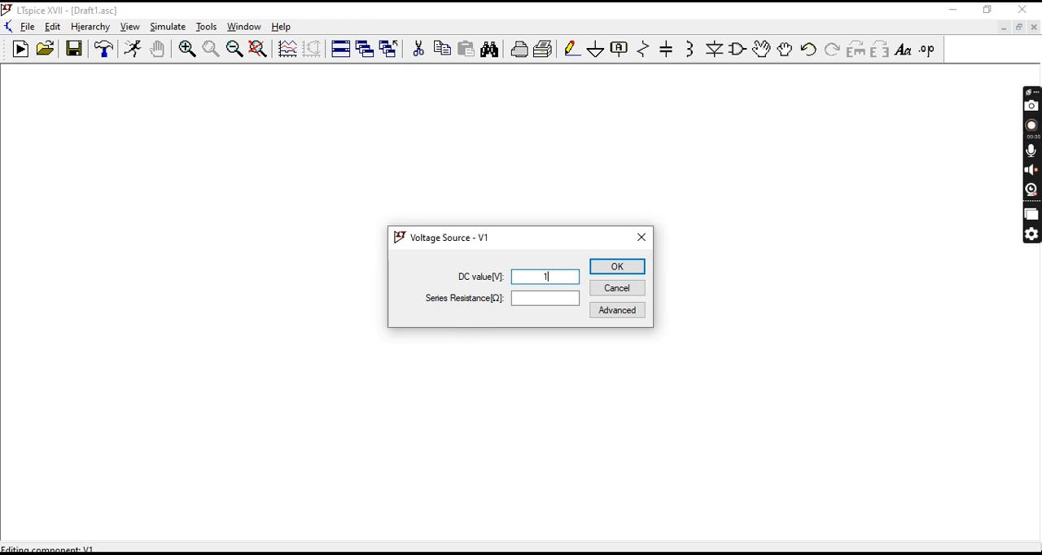
{"action": "left_click", "coordinate": [617, 266]}
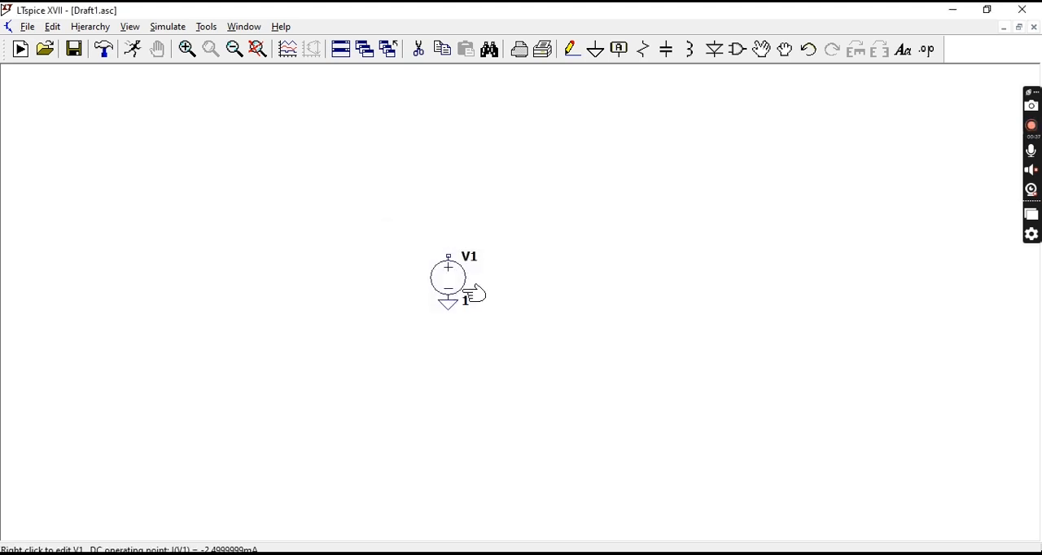
{"action": "mouse_move", "coordinate": [168, 31]}
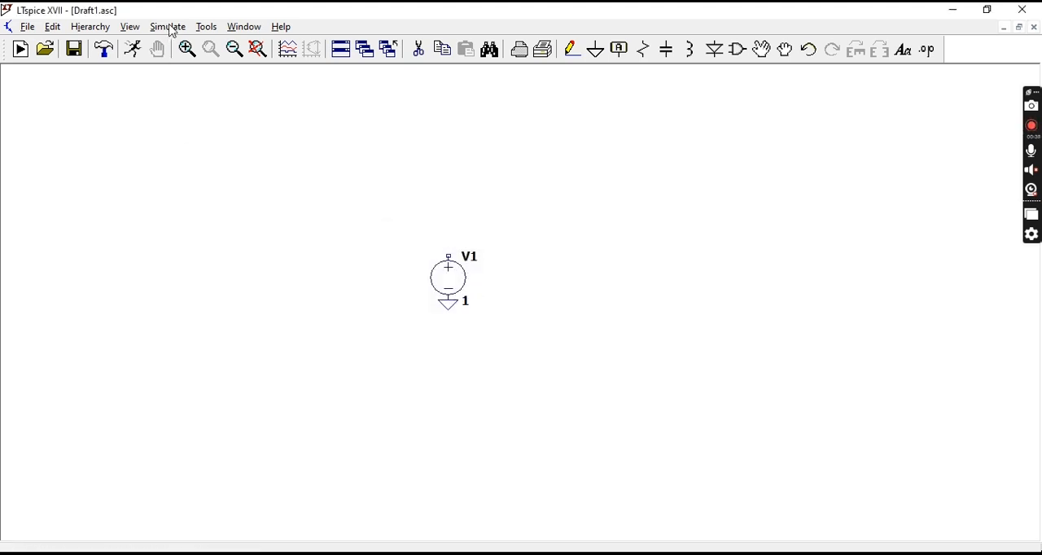
Step: Open the Edit Simulation Command dialog on its DC sweep tab
{"action": "left_click", "coordinate": [167, 26]}
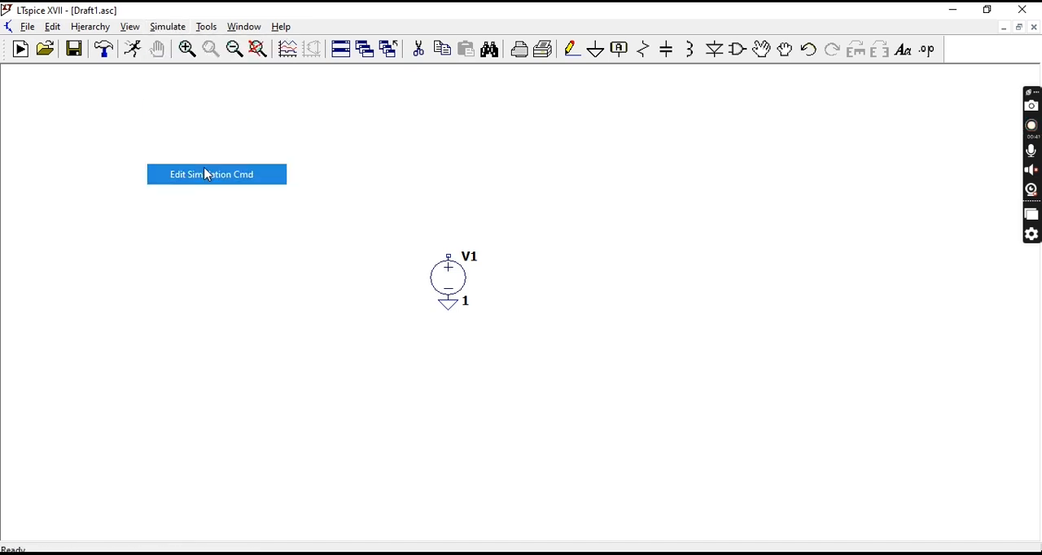
{"action": "left_click", "coordinate": [216, 174]}
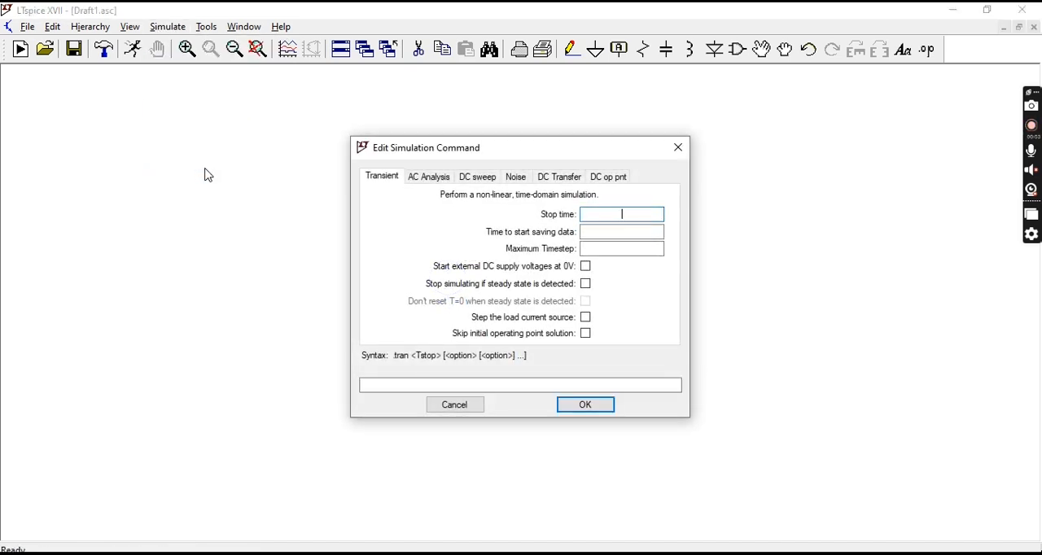
{"action": "mouse_move", "coordinate": [460, 248]}
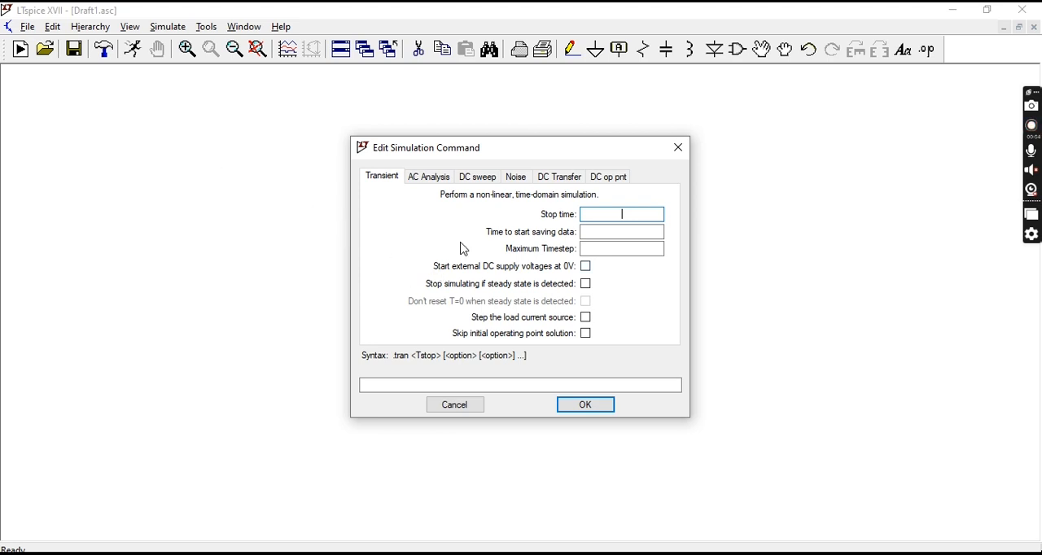
{"action": "left_click", "coordinate": [477, 177]}
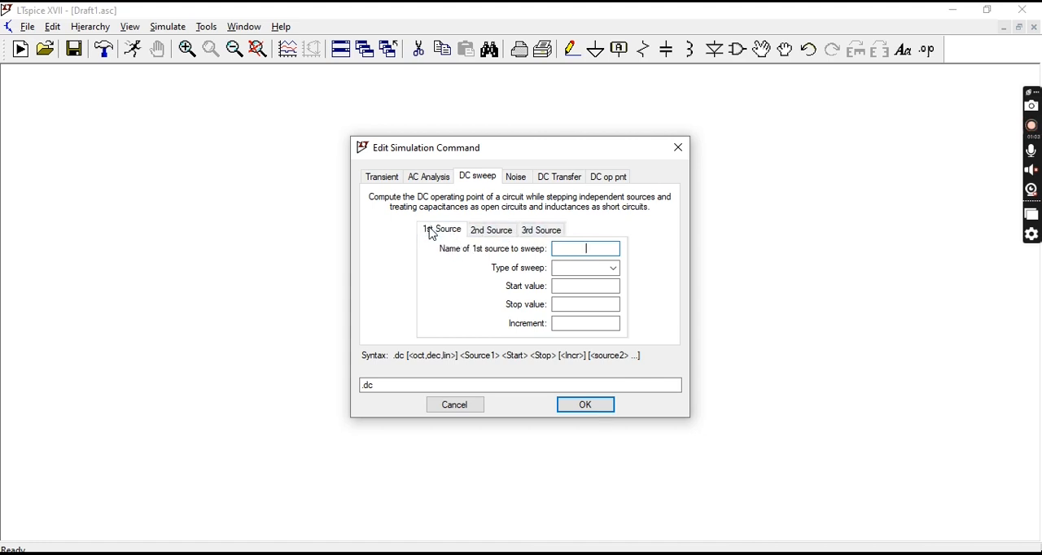
{"action": "mouse_move", "coordinate": [422, 228]}
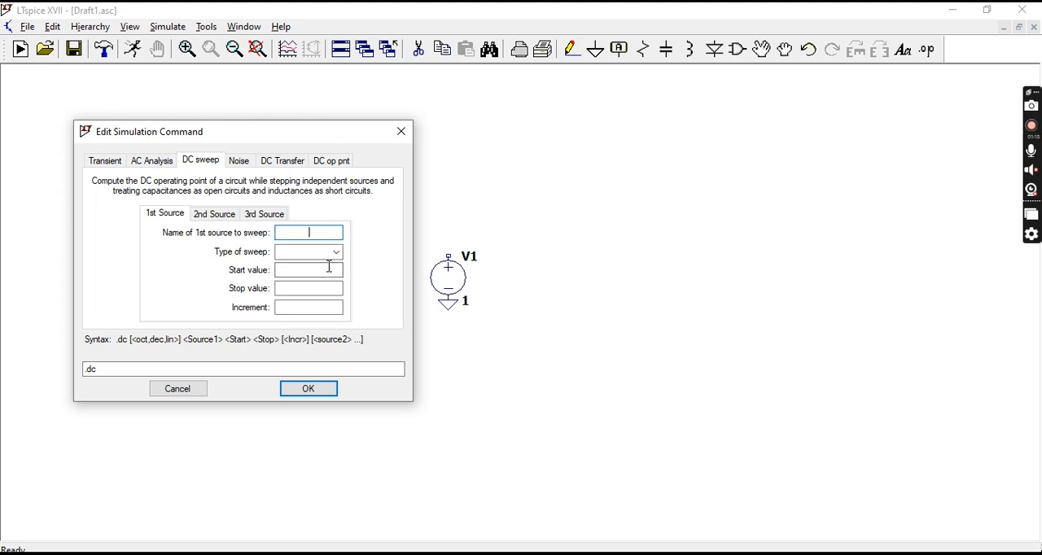
{"action": "left_click", "coordinate": [335, 252]}
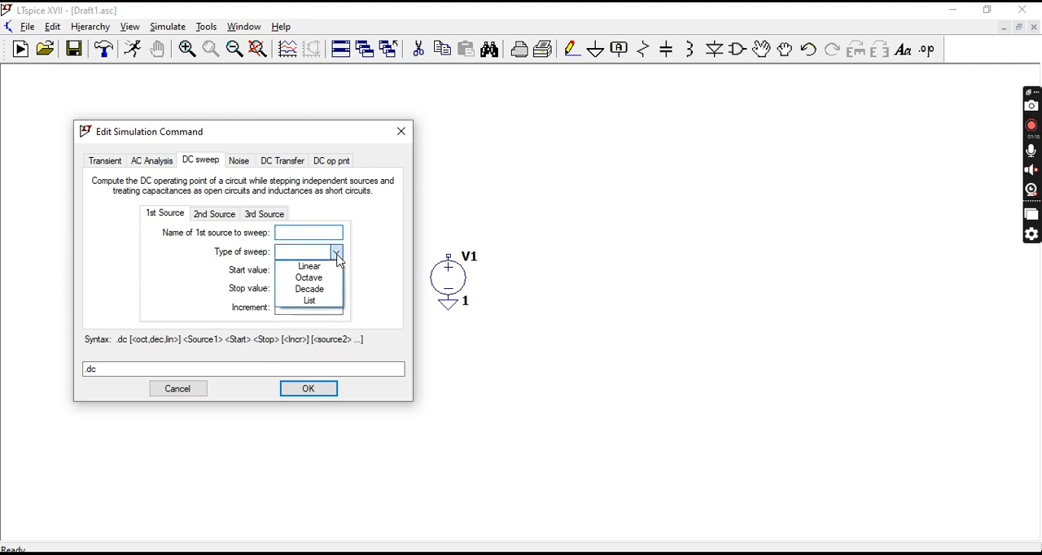
{"action": "mouse_move", "coordinate": [362, 247]}
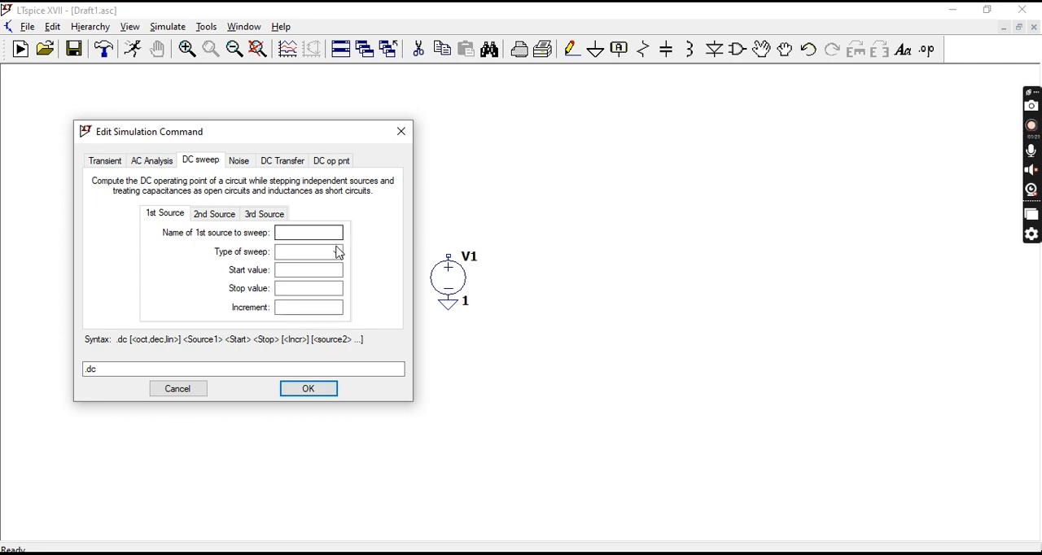
{"action": "left_click", "coordinate": [335, 252]}
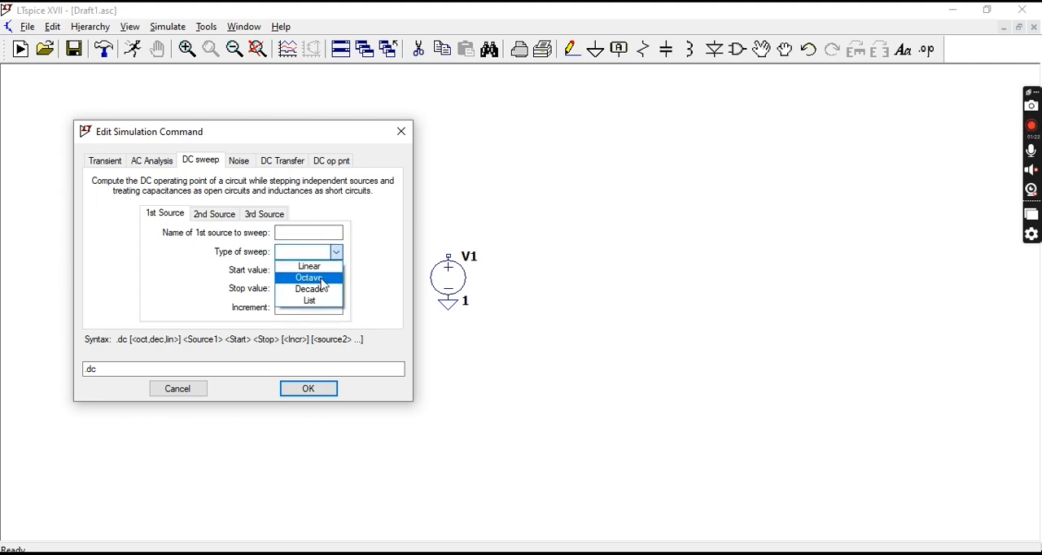
{"action": "mouse_move", "coordinate": [309, 267]}
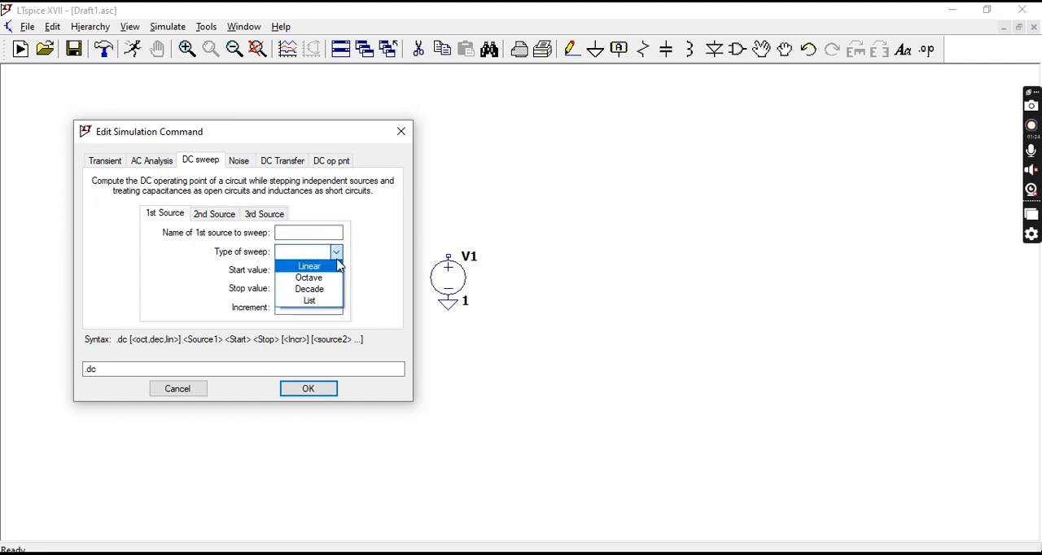
{"action": "mouse_move", "coordinate": [342, 274]}
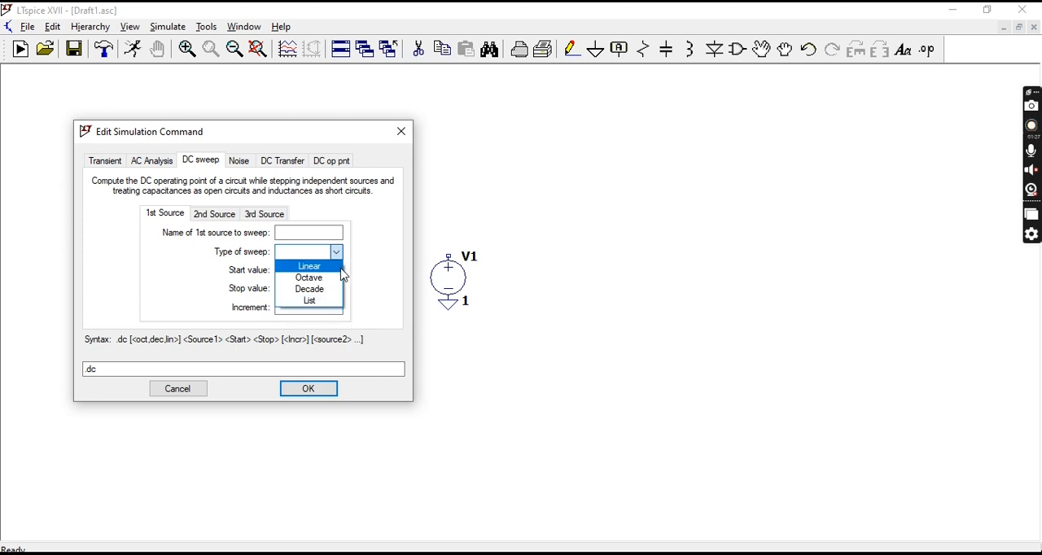
{"action": "left_click", "coordinate": [335, 252]}
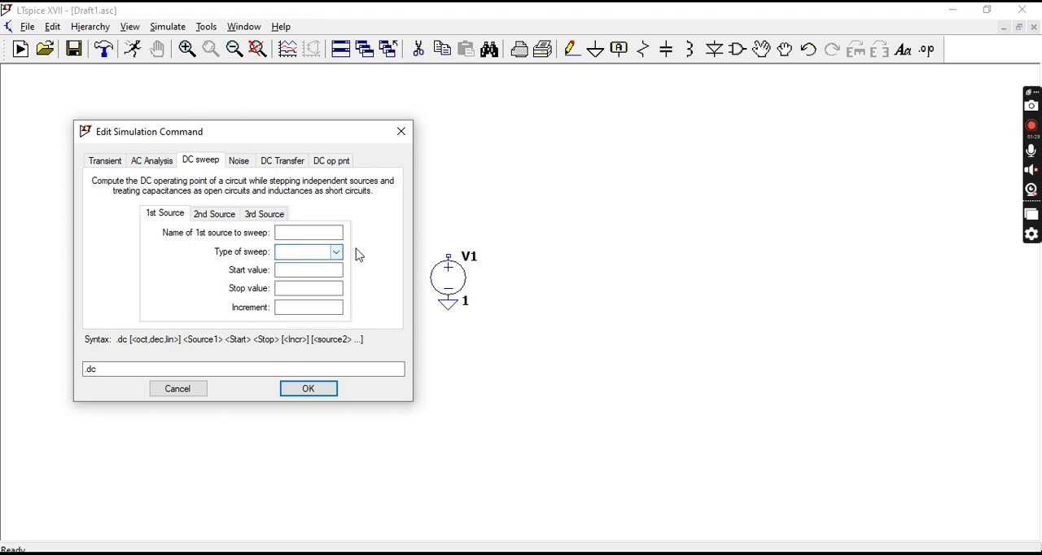
{"action": "left_click", "coordinate": [308, 233]}
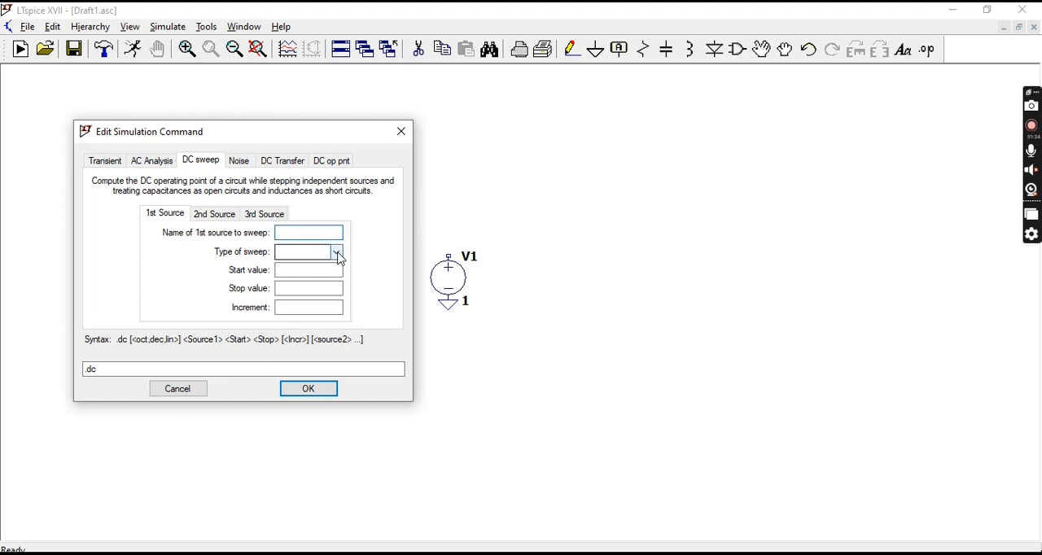
Step: Define a linear DC sweep of V1 from 0 to 10 with increment 2
{"action": "type", "text": "V1"}
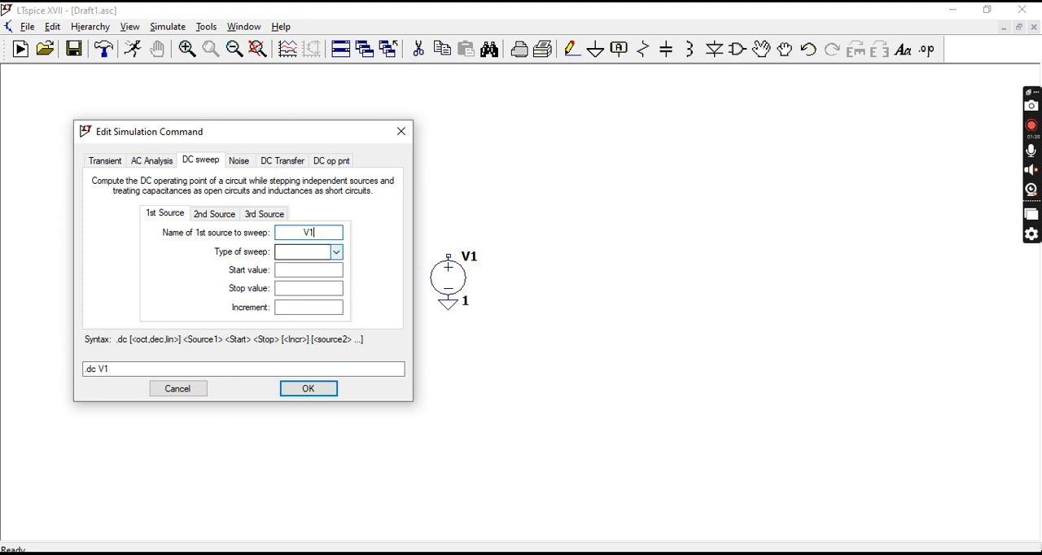
{"action": "left_click", "coordinate": [335, 252]}
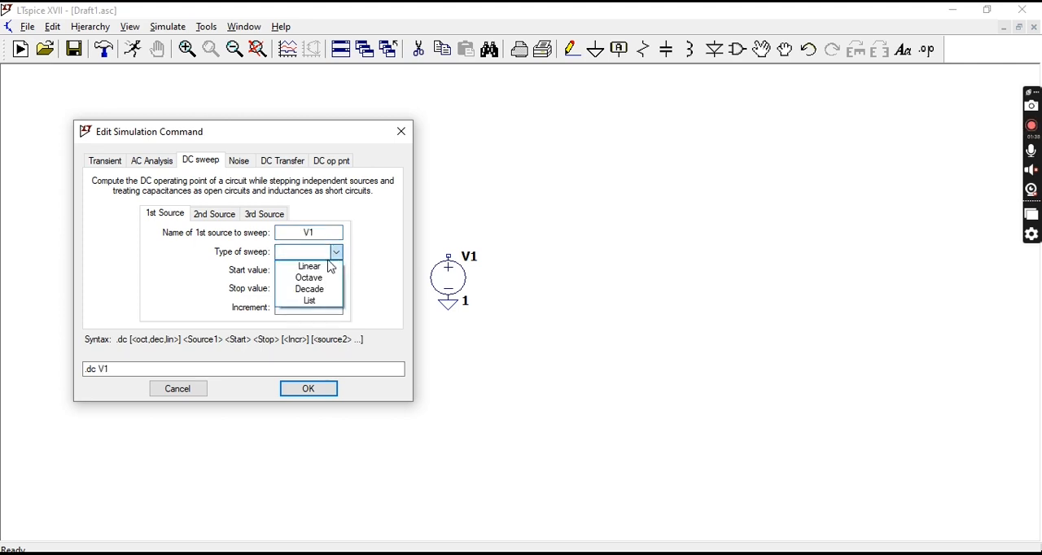
{"action": "left_click", "coordinate": [308, 265]}
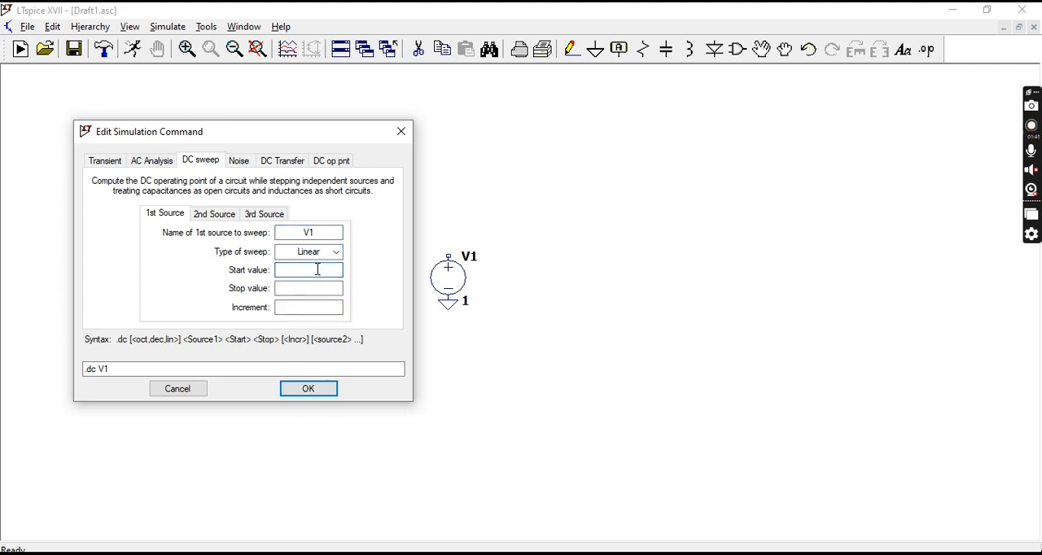
{"action": "type", "text": "0"}
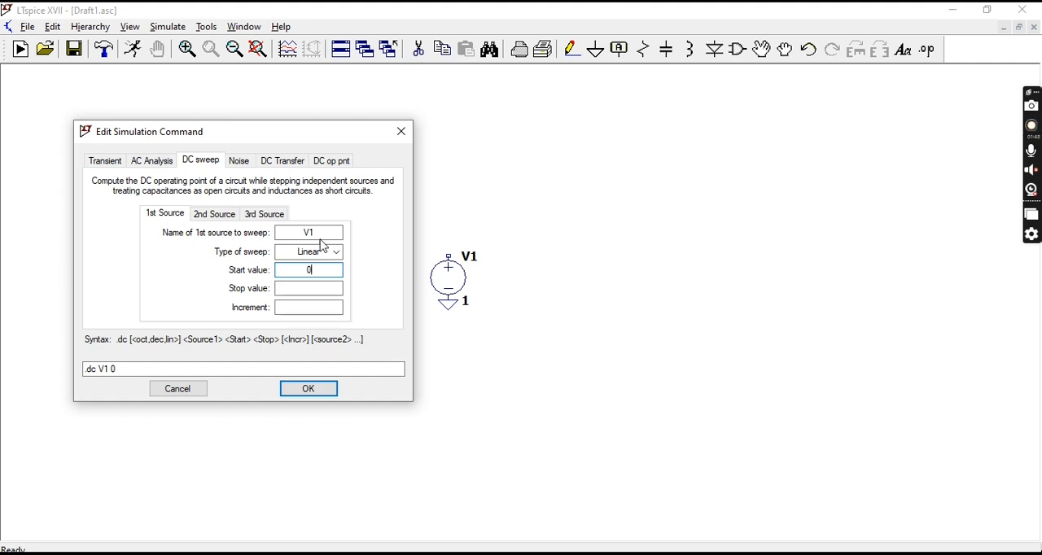
{"action": "left_click", "coordinate": [308, 288]}
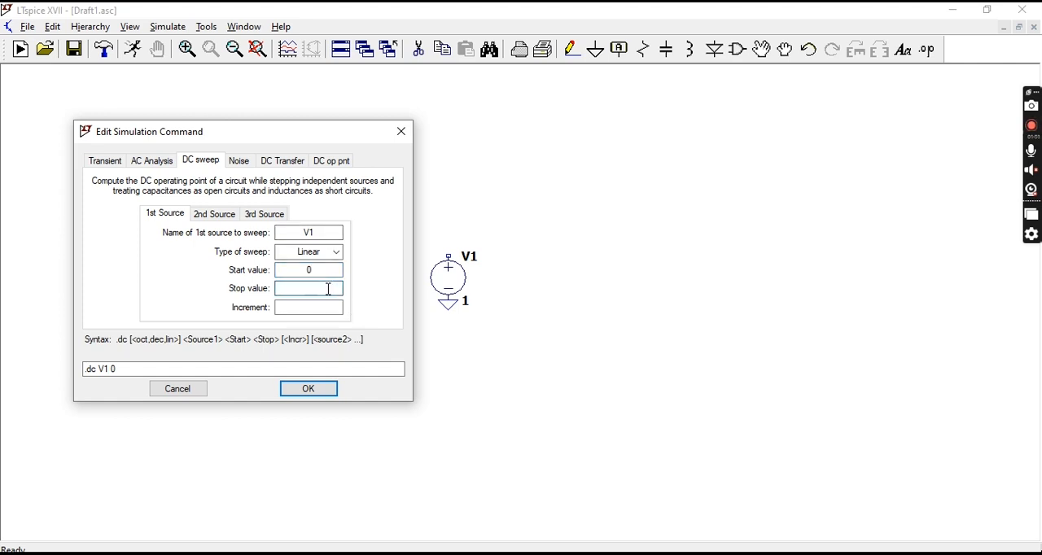
{"action": "type", "text": "10"}
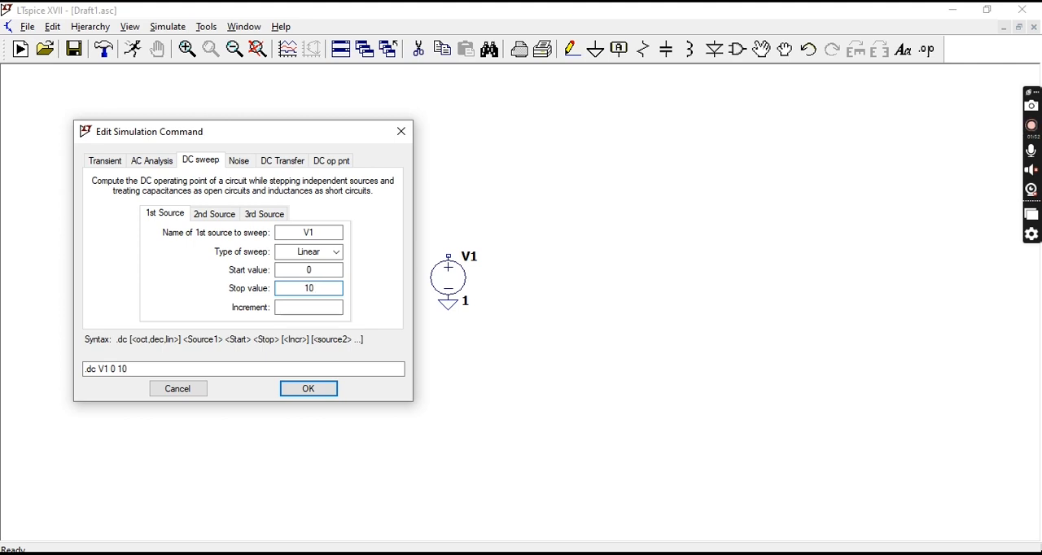
{"action": "left_click", "coordinate": [308, 307]}
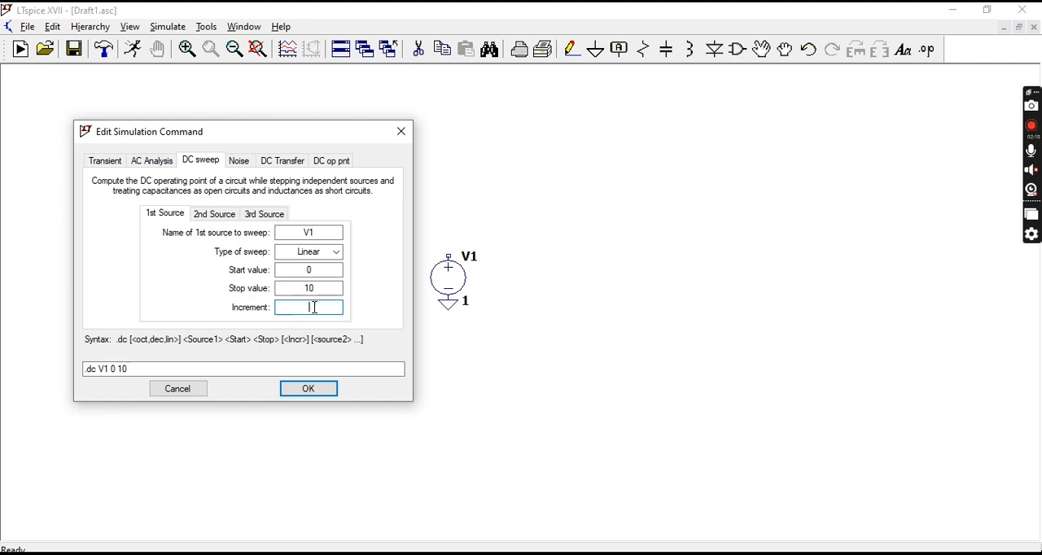
{"action": "left_click", "coordinate": [308, 389]}
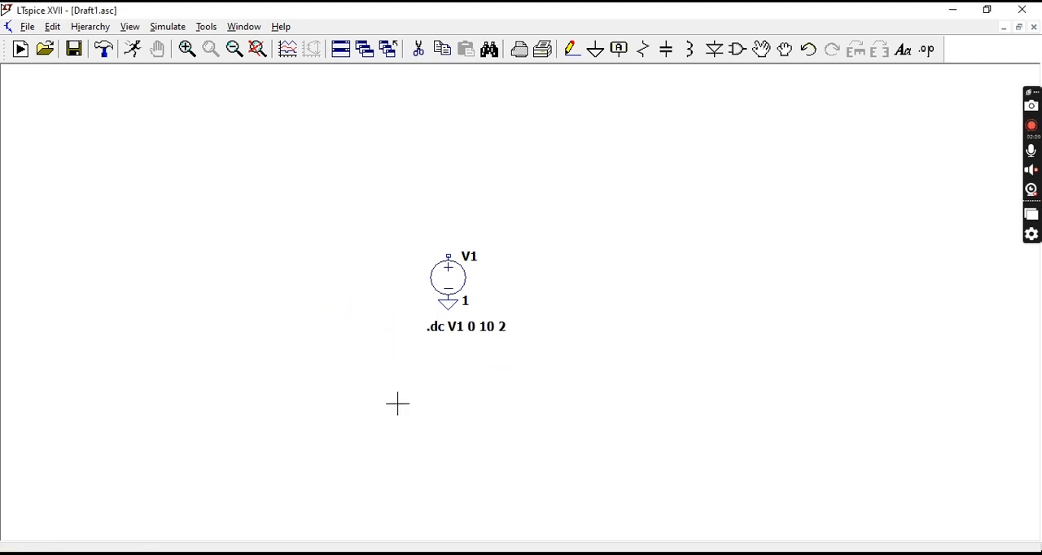
Step: Place the .dc V1 0 10 2 directive and probe V1's top node to plot V(nc_01)
{"action": "left_click", "coordinate": [19, 49]}
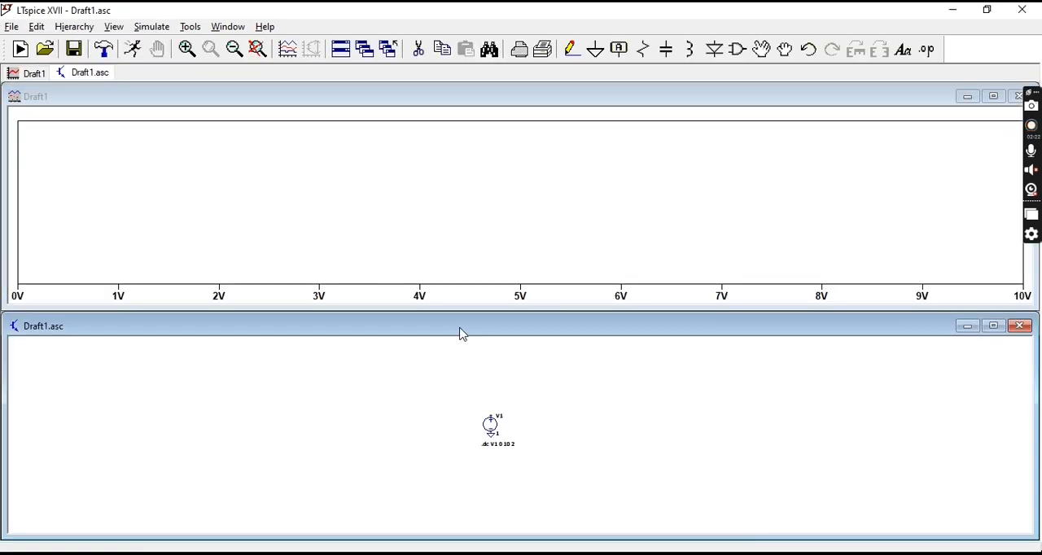
{"action": "mouse_move", "coordinate": [497, 423]}
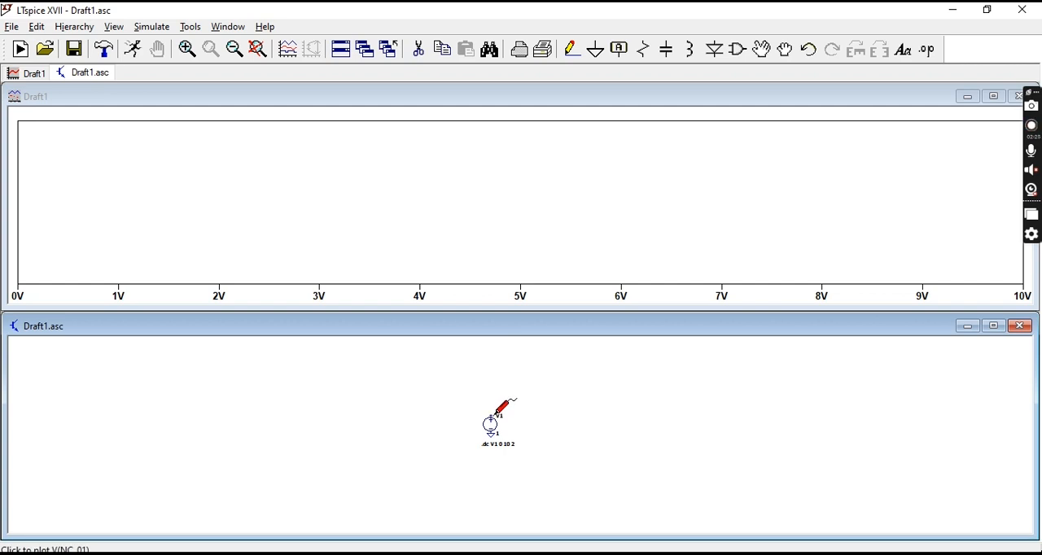
{"action": "left_click", "coordinate": [495, 419]}
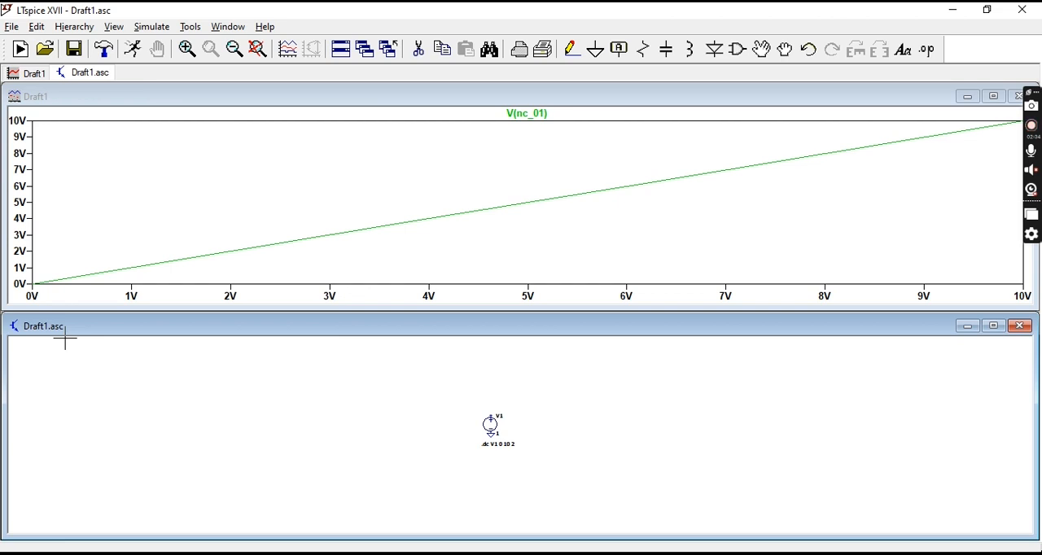
{"action": "mouse_move", "coordinate": [133, 270]}
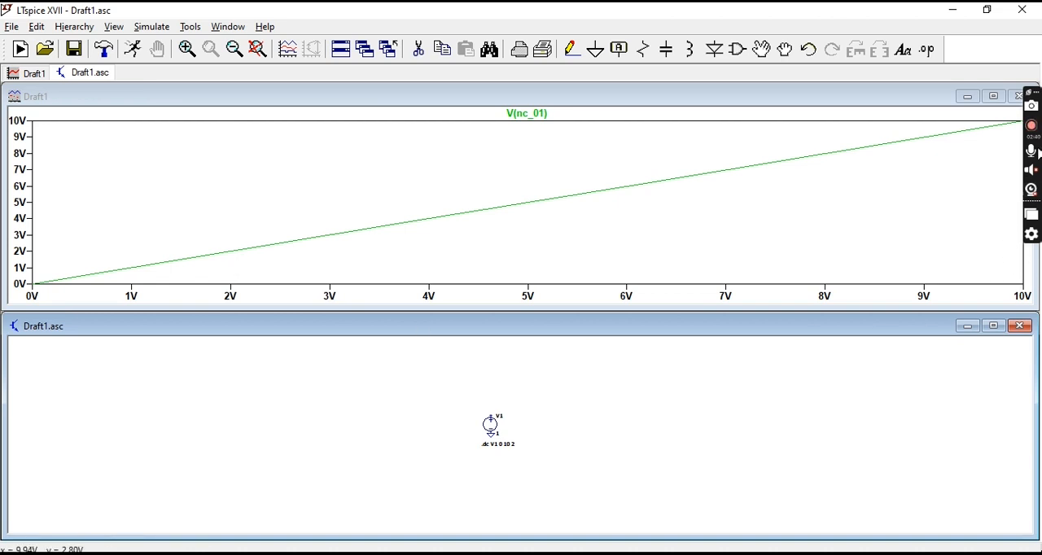
{"action": "mouse_move", "coordinate": [16, 273]}
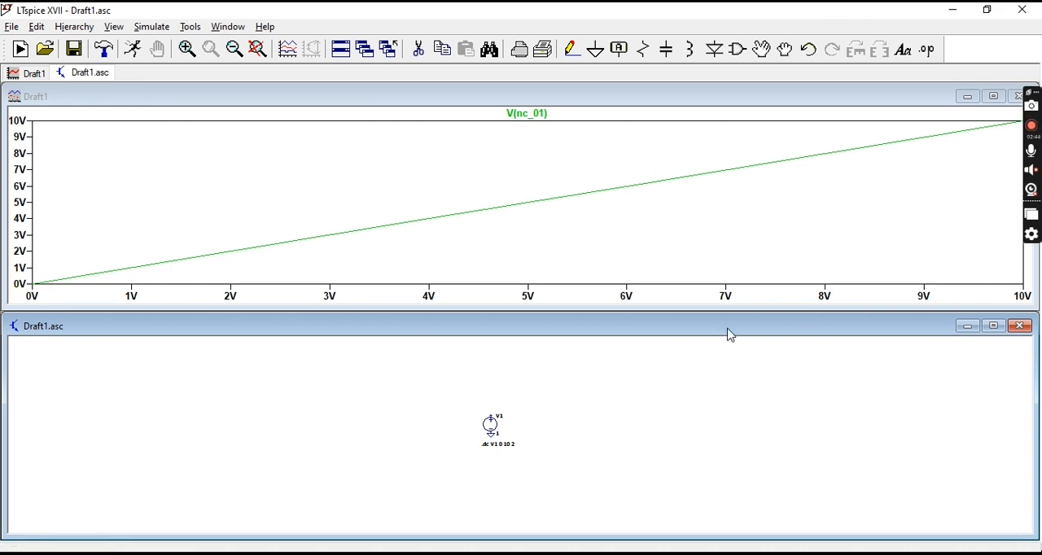
{"action": "mouse_move", "coordinate": [271, 258]}
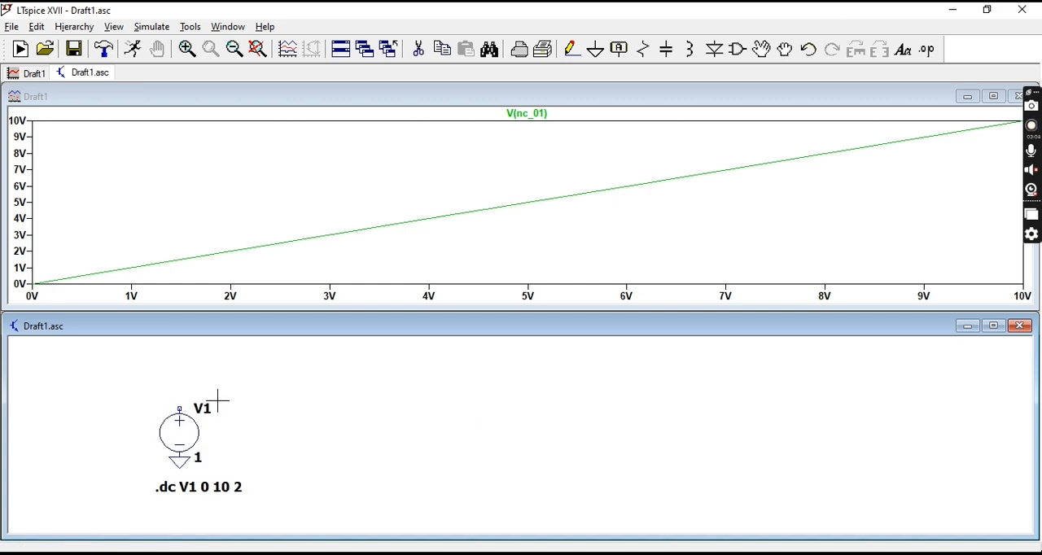
{"action": "mouse_move", "coordinate": [241, 384]}
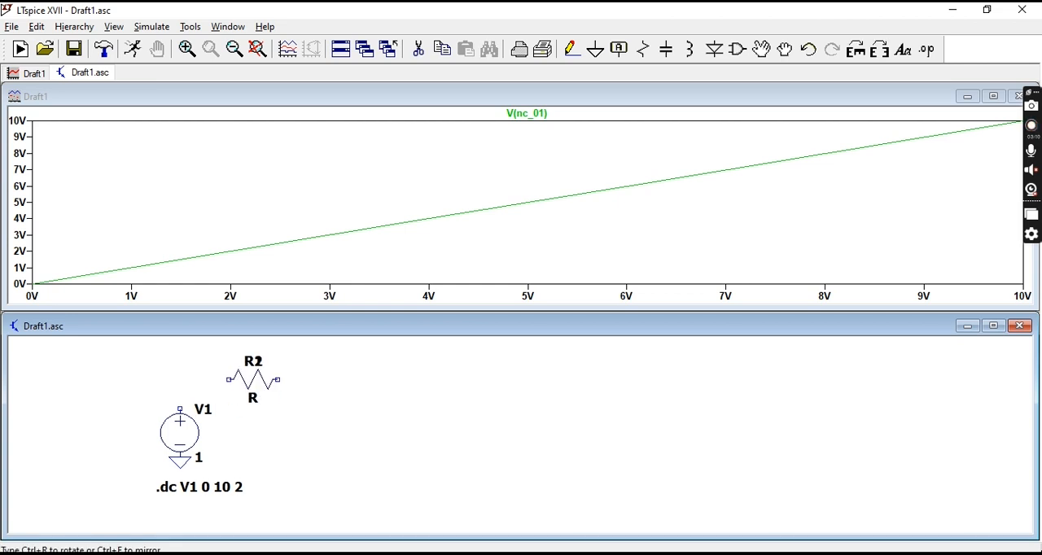
Step: Place a resistor beside V1 for the series R1–R2 loop
{"action": "left_click", "coordinate": [307, 428]}
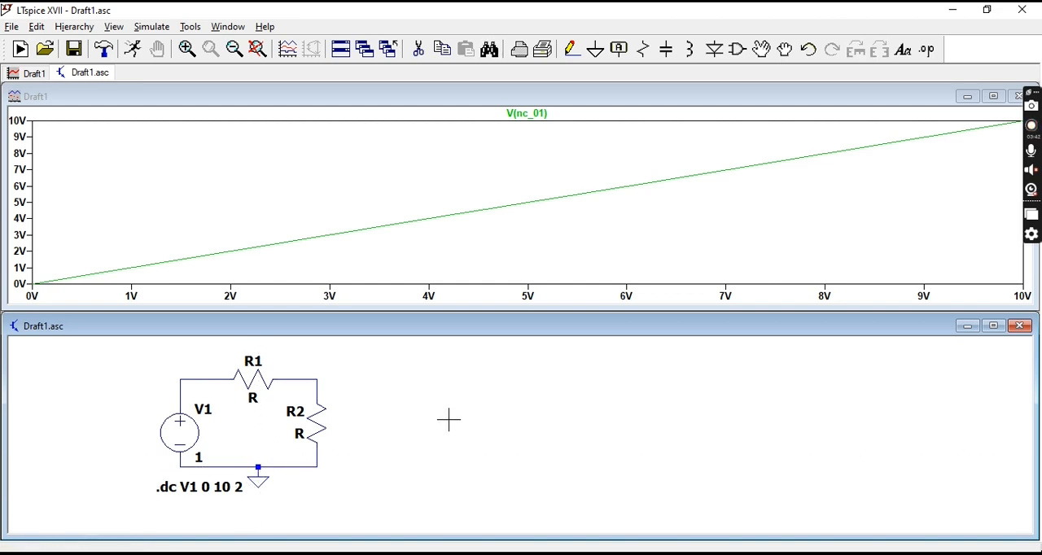
{"action": "mouse_move", "coordinate": [389, 411]}
{"action": "type", "text": "1"}
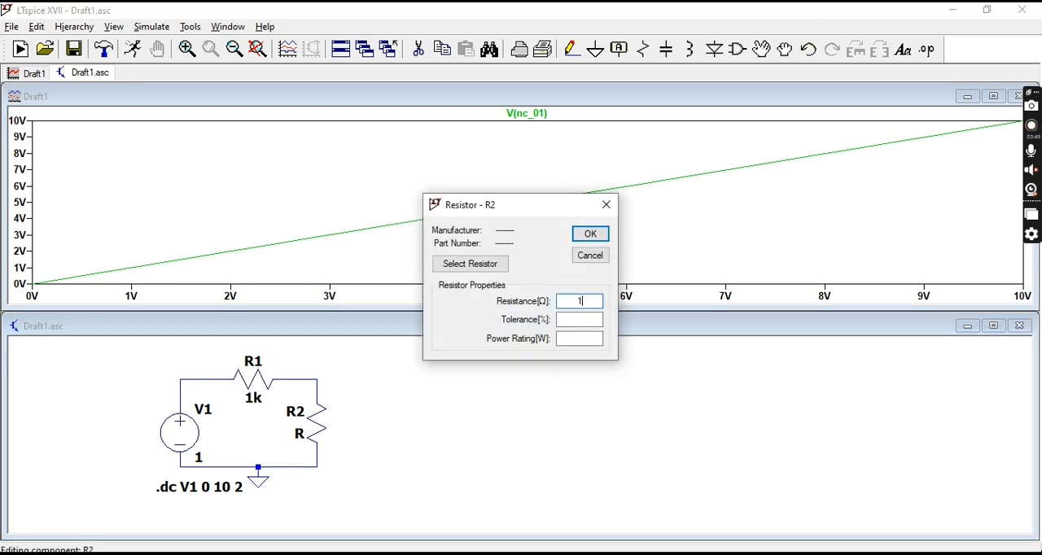
Step: Confirm a 1k resistance value for R2
{"action": "left_click", "coordinate": [589, 234]}
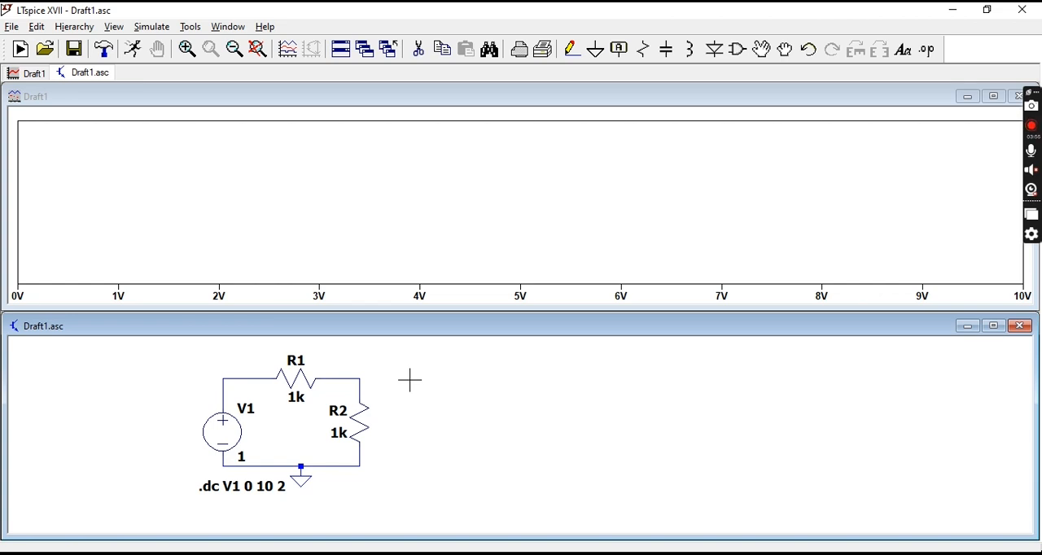
{"action": "mouse_move", "coordinate": [385, 364]}
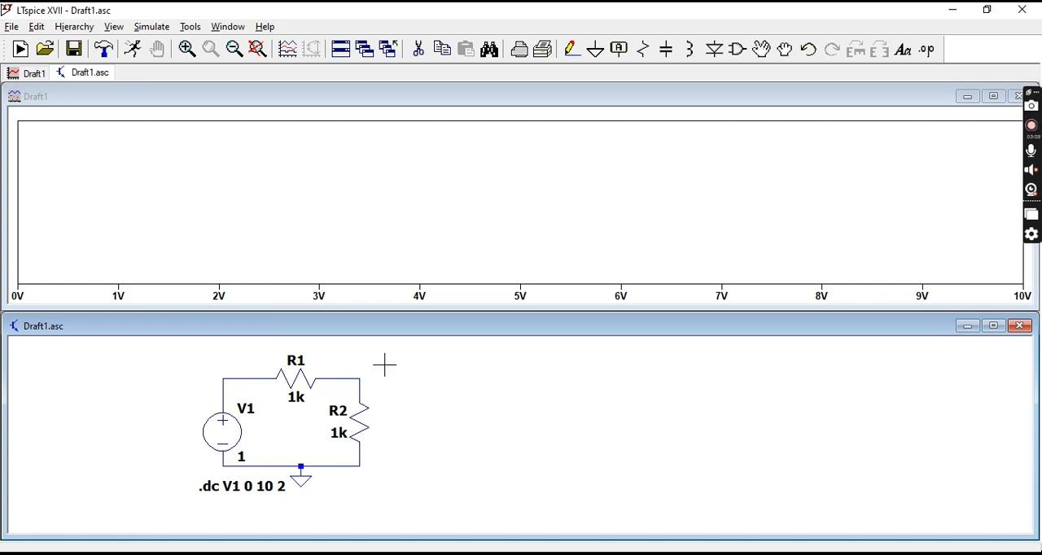
{"action": "mouse_move", "coordinate": [377, 368]}
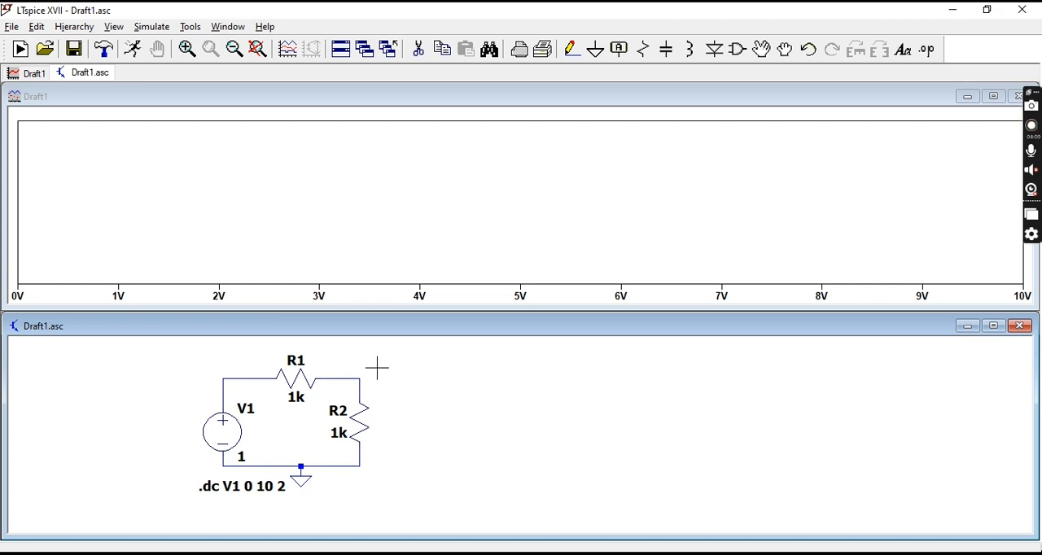
{"action": "mouse_move", "coordinate": [265, 355]}
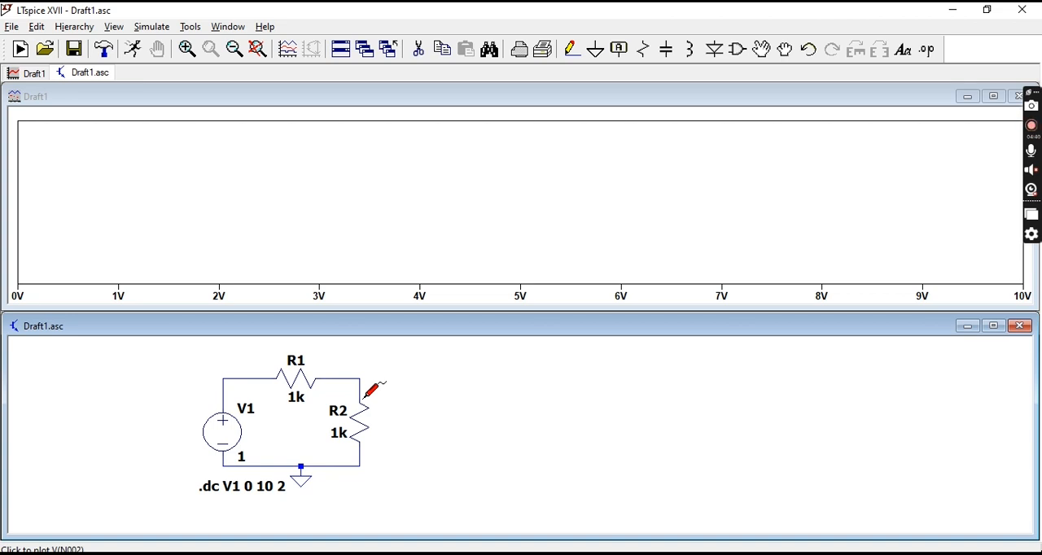
{"action": "mouse_move", "coordinate": [294, 399]}
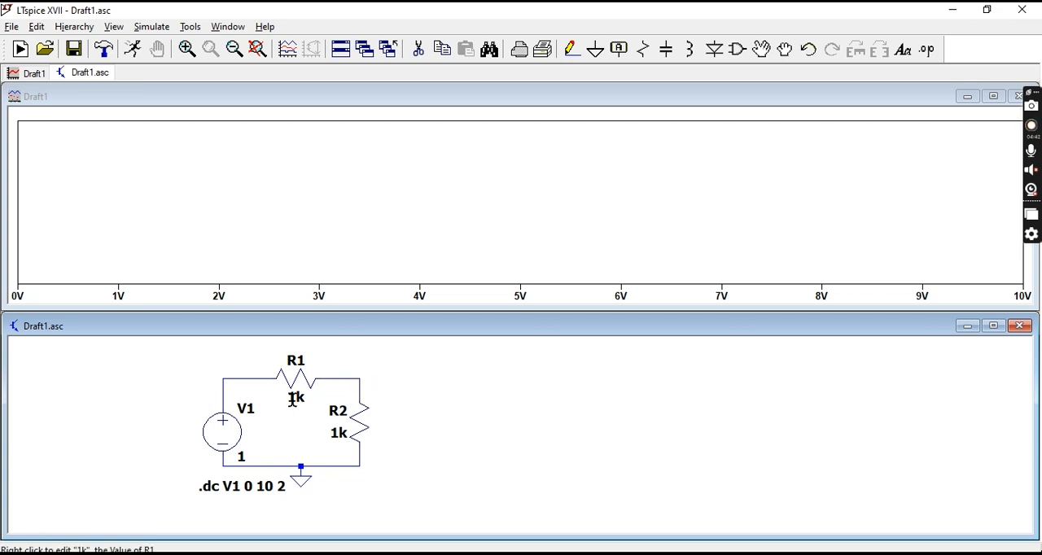
{"action": "mouse_move", "coordinate": [232, 367]}
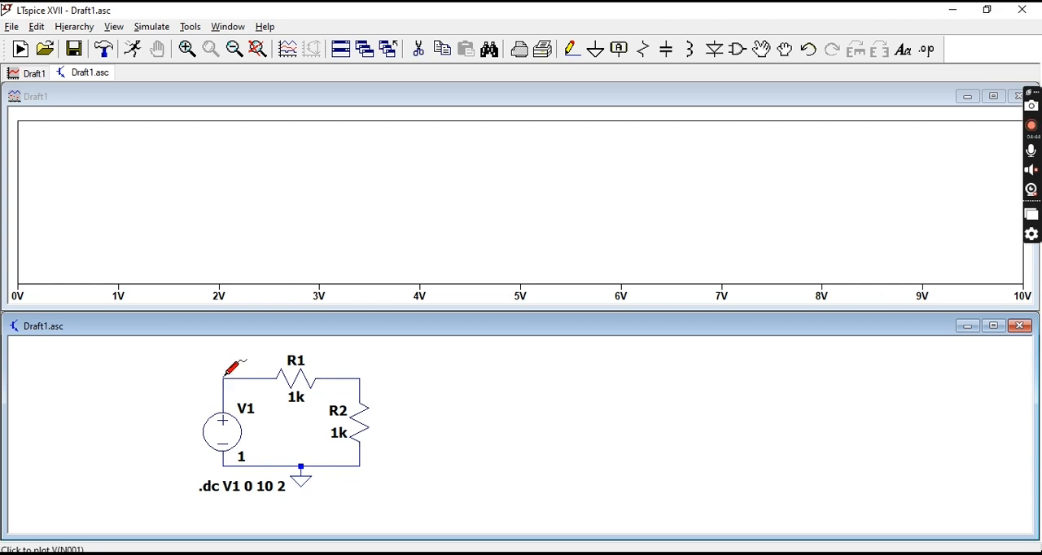
Step: Probe the wire above V1 to plot V(n001)
{"action": "left_click", "coordinate": [232, 367]}
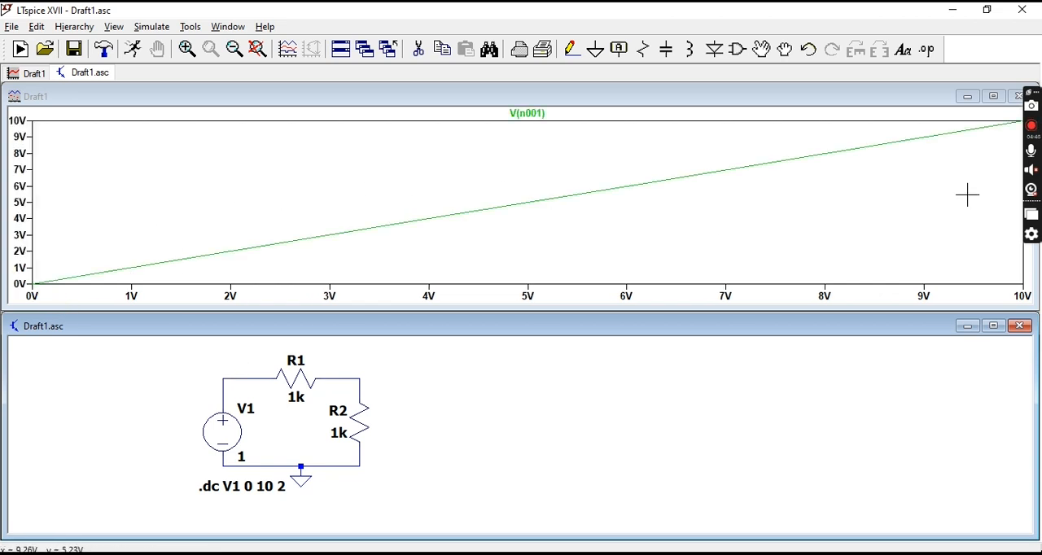
{"action": "mouse_move", "coordinate": [833, 237]}
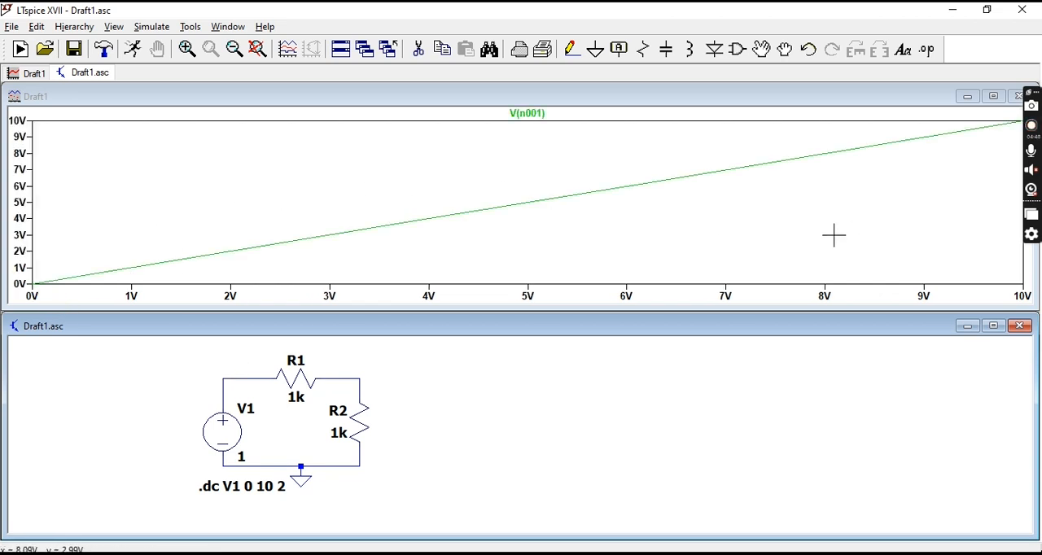
{"action": "mouse_move", "coordinate": [820, 308]}
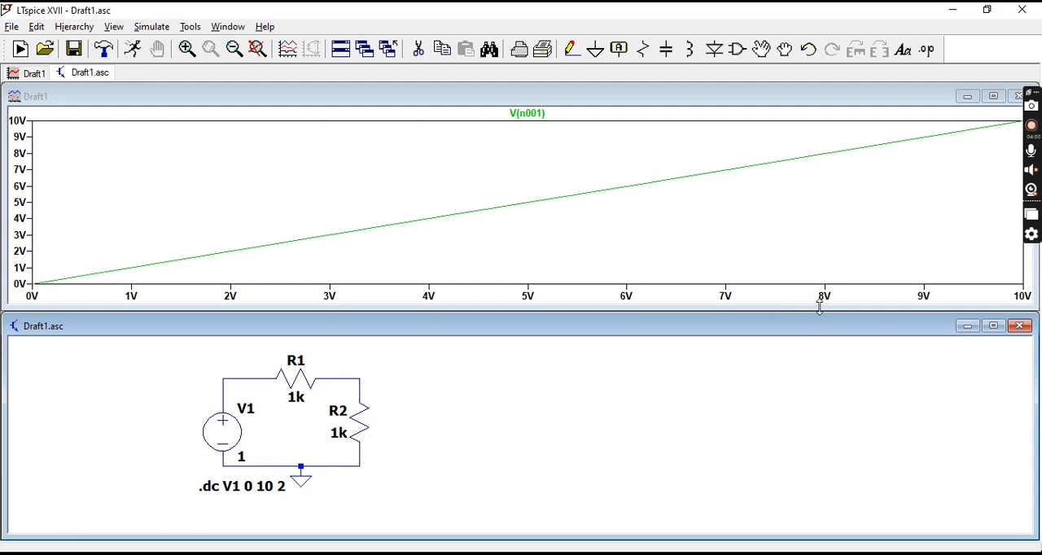
{"action": "mouse_move", "coordinate": [313, 372]}
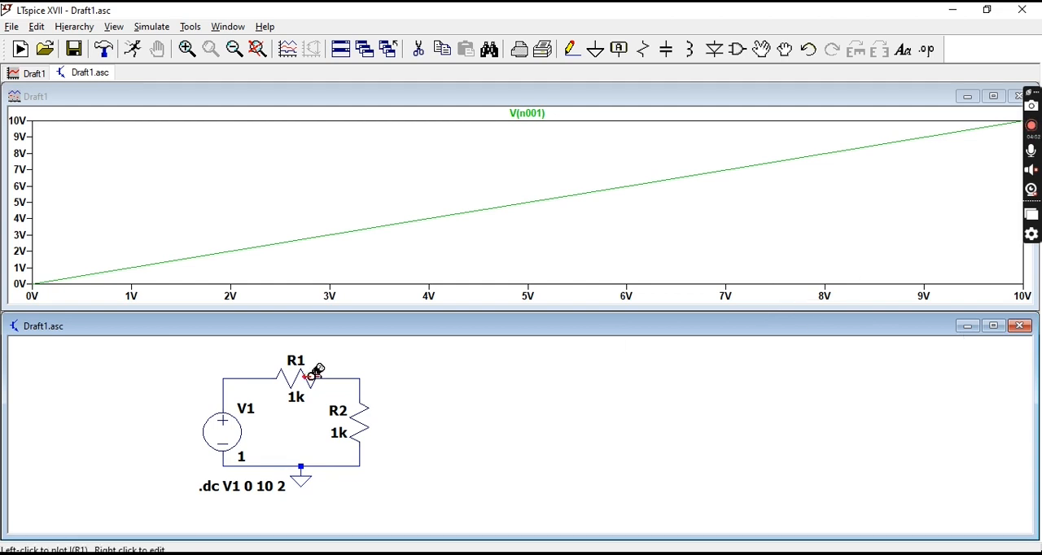
{"action": "mouse_move", "coordinate": [261, 370]}
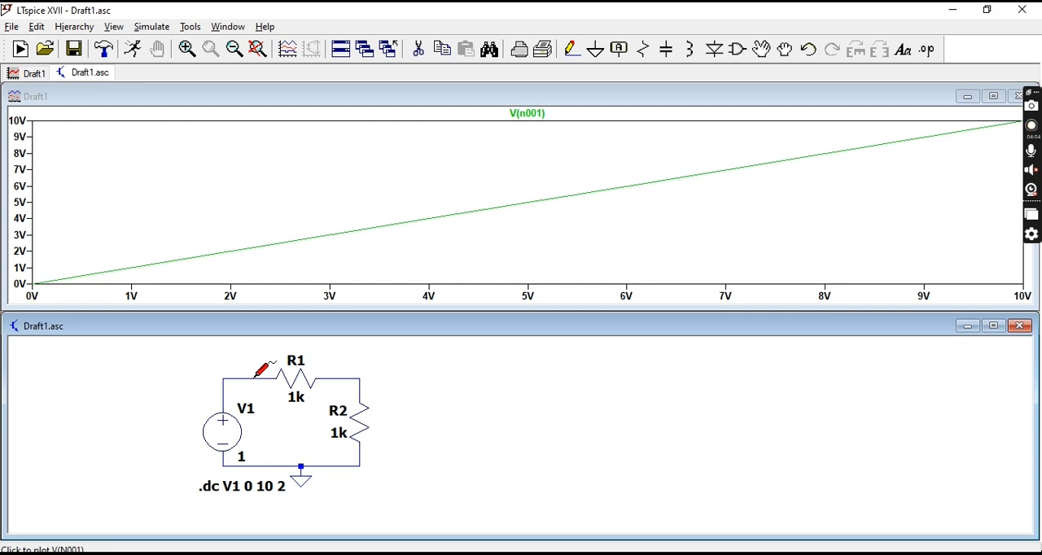
{"action": "mouse_move", "coordinate": [342, 368]}
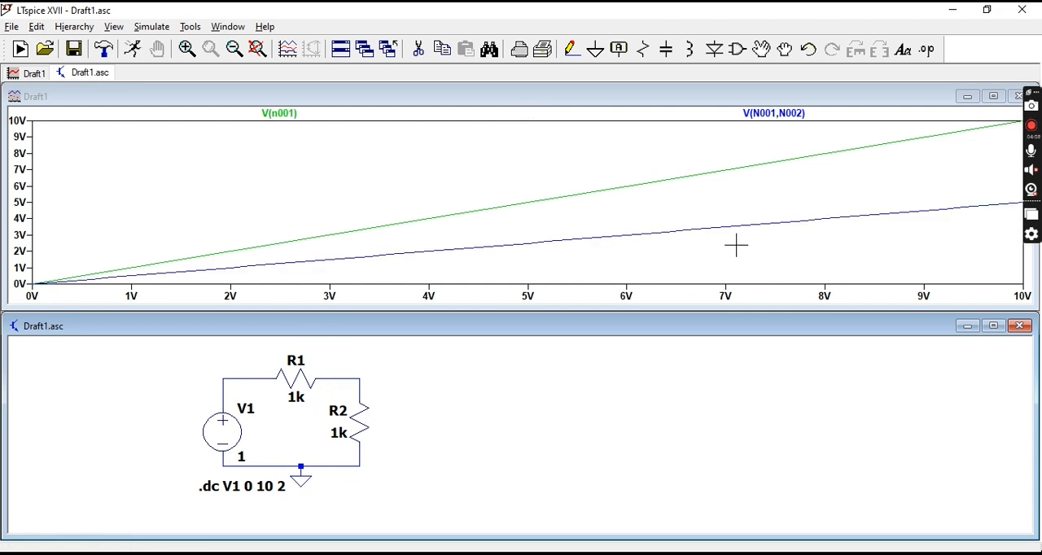
{"action": "mouse_move", "coordinate": [627, 296]}
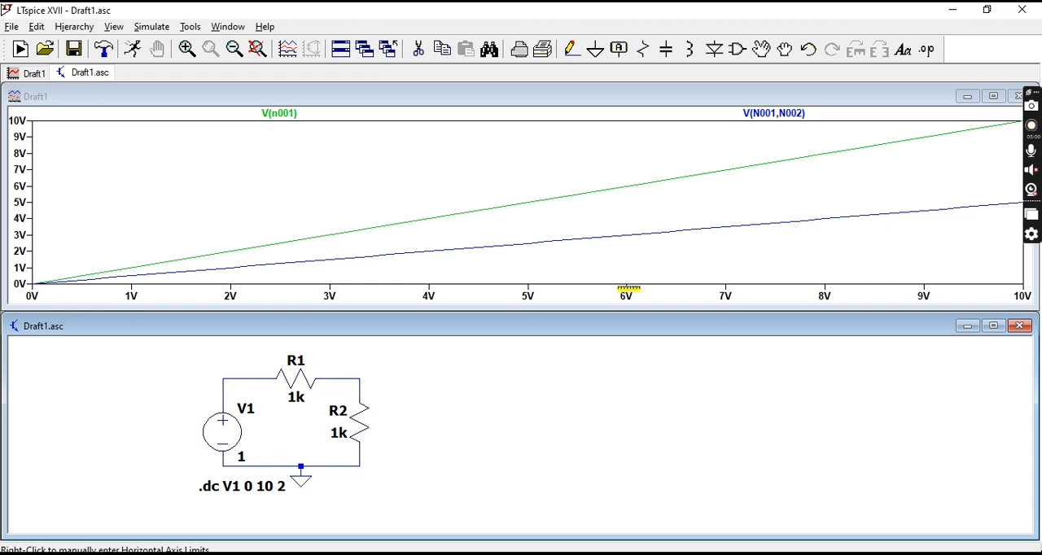
{"action": "mouse_move", "coordinate": [424, 429]}
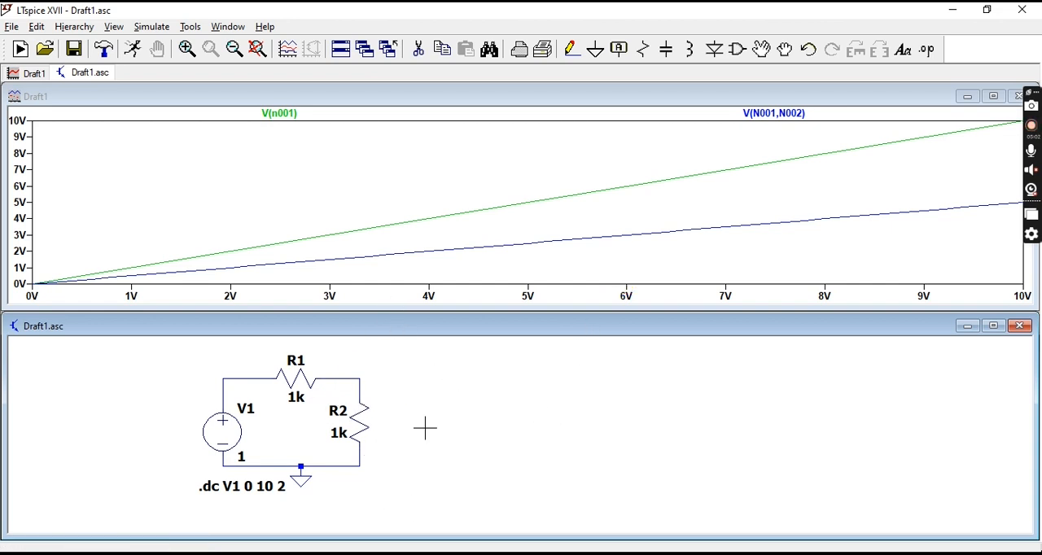
{"action": "mouse_move", "coordinate": [187, 295]}
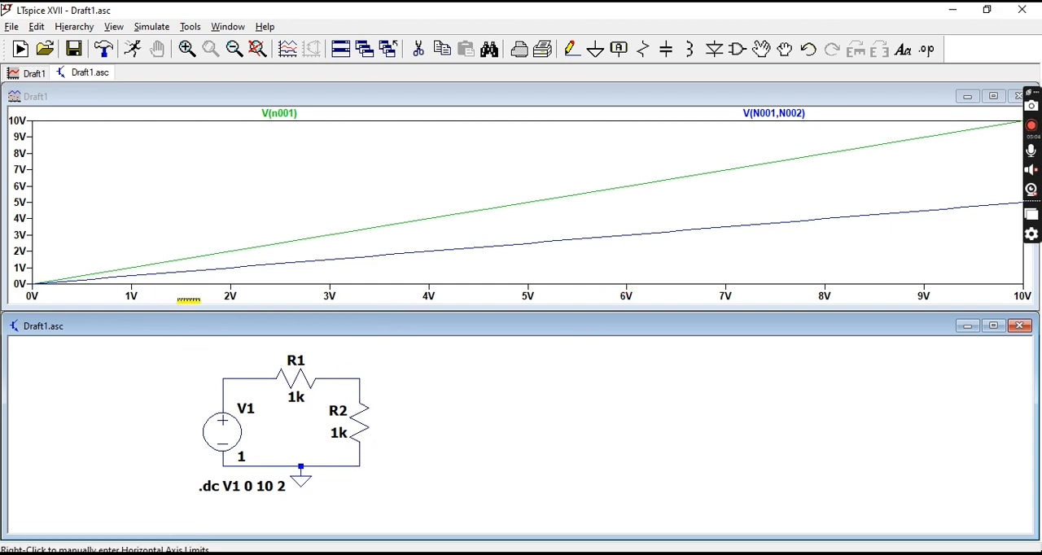
{"action": "mouse_move", "coordinate": [274, 273]}
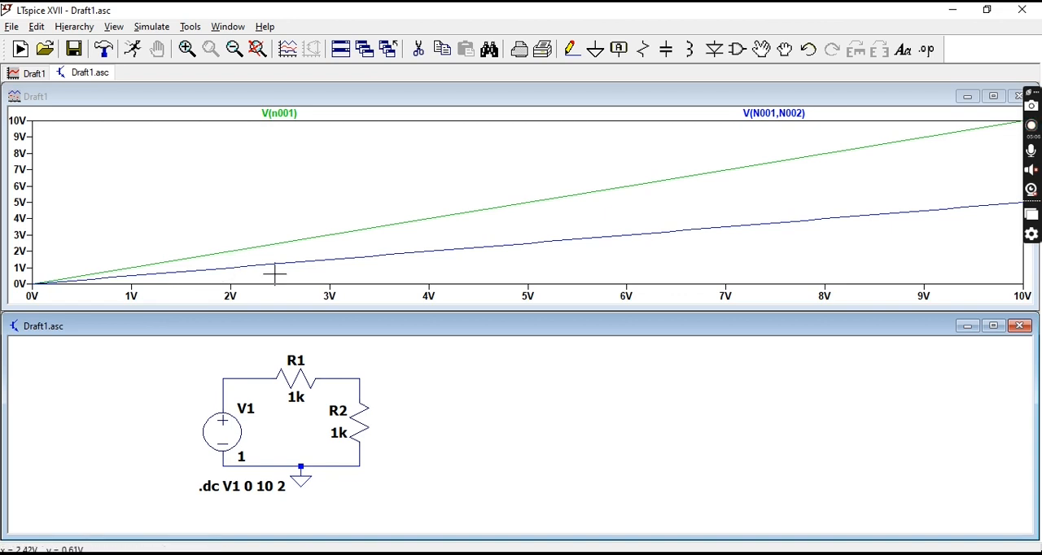
{"action": "mouse_move", "coordinate": [328, 238]}
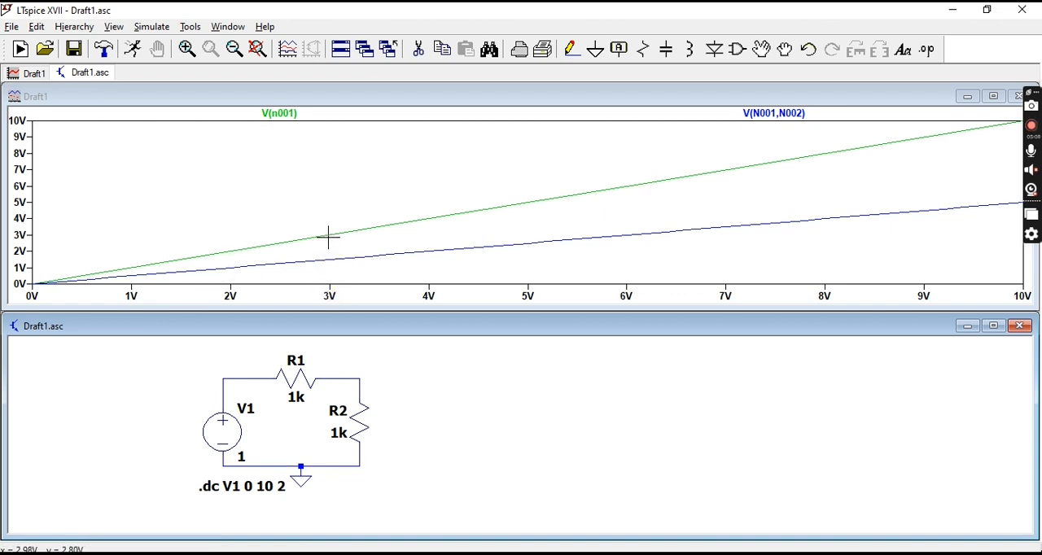
Step: Attach a measurement cursor to the V(n001) trace
{"action": "left_click", "coordinate": [279, 113]}
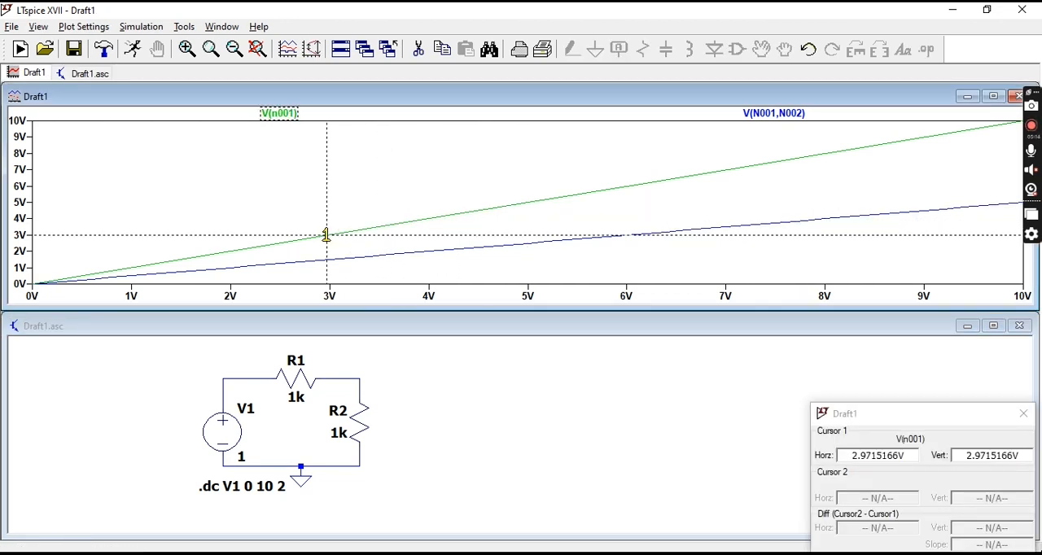
{"action": "mouse_move", "coordinate": [342, 227]}
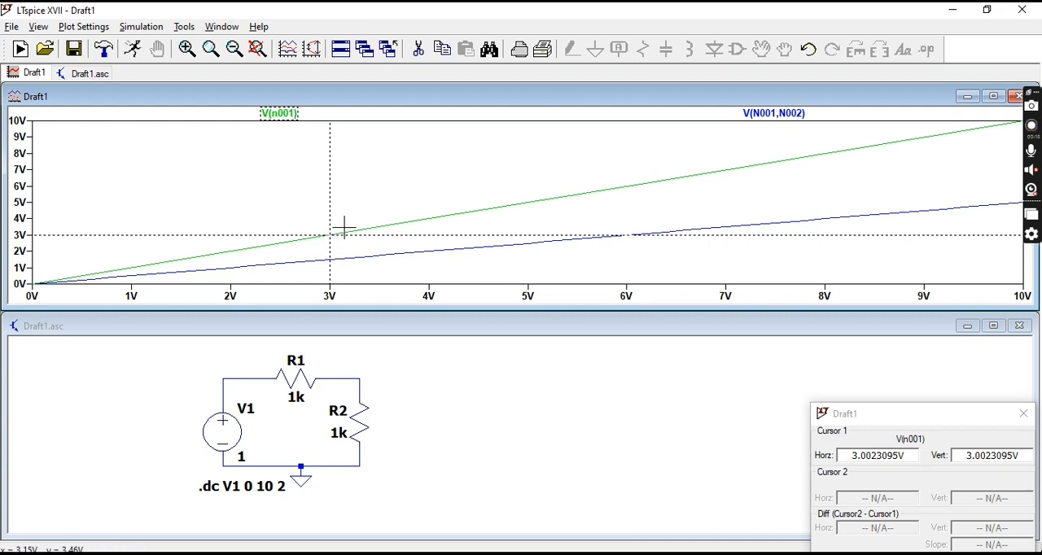
{"action": "mouse_move", "coordinate": [790, 120]}
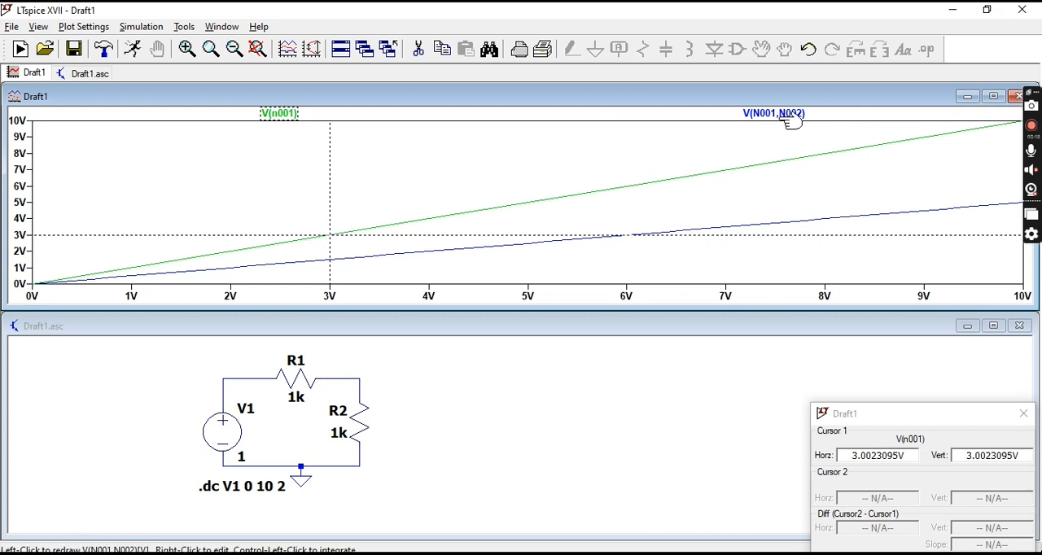
Step: Move the cursor onto V(N001,N002), reading 1.50 V at the 3 V sweep point
{"action": "left_click", "coordinate": [773, 113]}
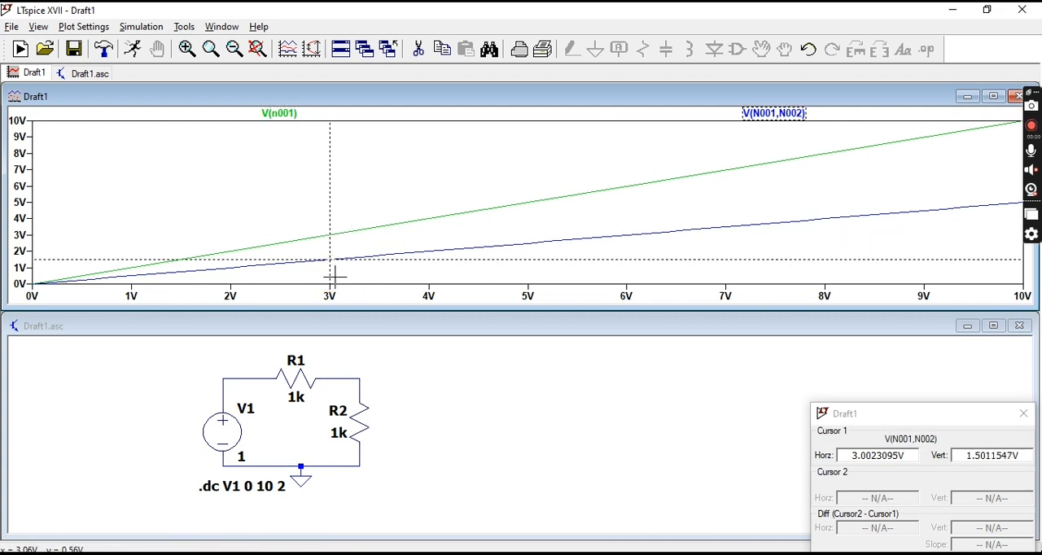
{"action": "mouse_move", "coordinate": [470, 308]}
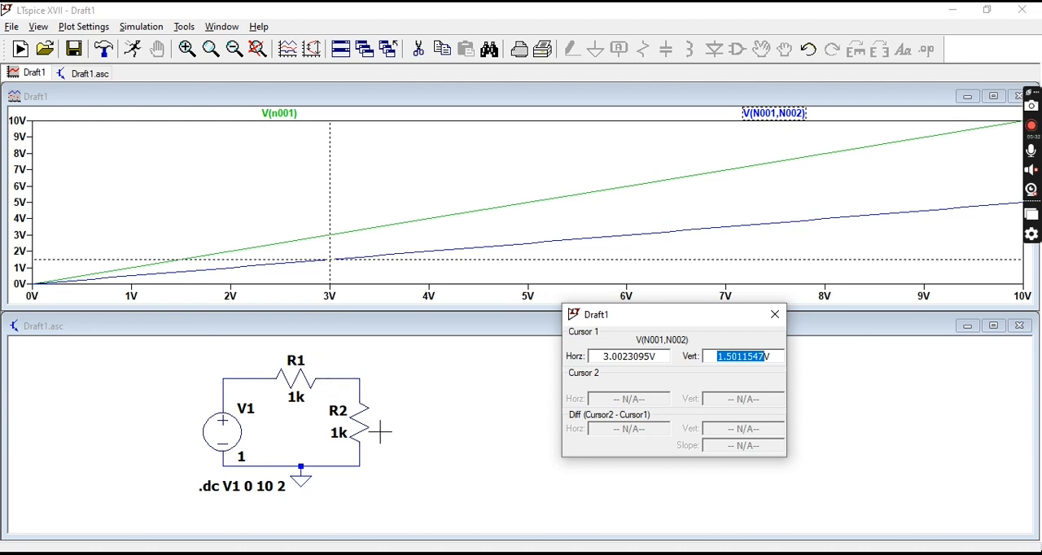
{"action": "mouse_move", "coordinate": [324, 241]}
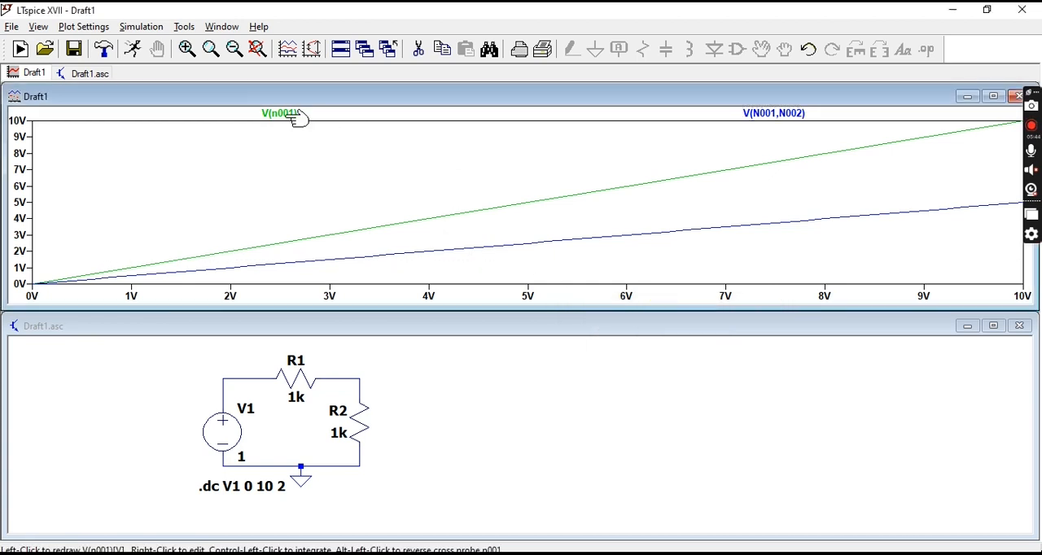
Step: Cursor V(n001) at 6 V, switch to V(N001,N002) reading 3.00 V, then close the readout
{"action": "left_click", "coordinate": [278, 113]}
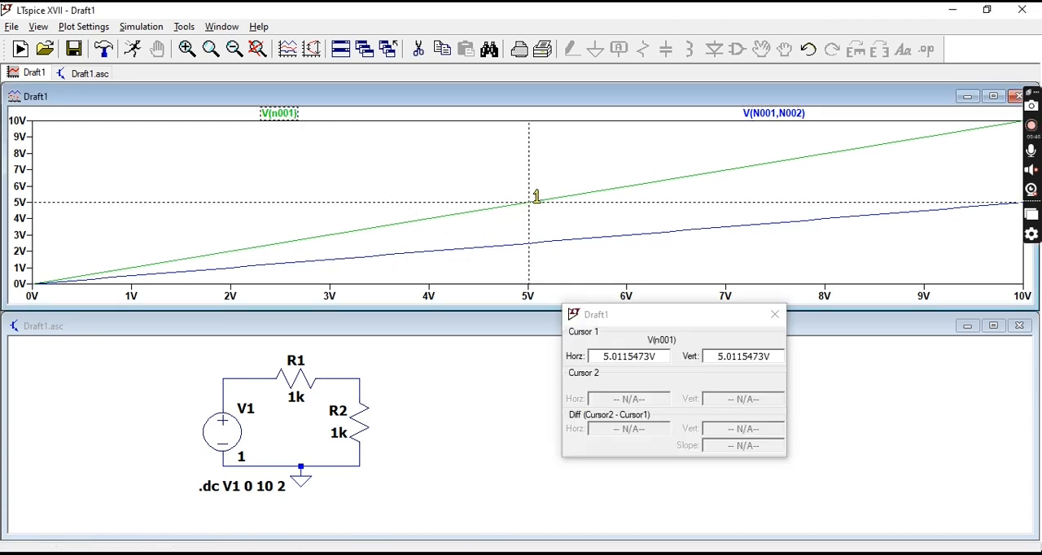
{"action": "left_click_drag", "start_coordinate": [529, 198], "coordinate": [627, 187]}
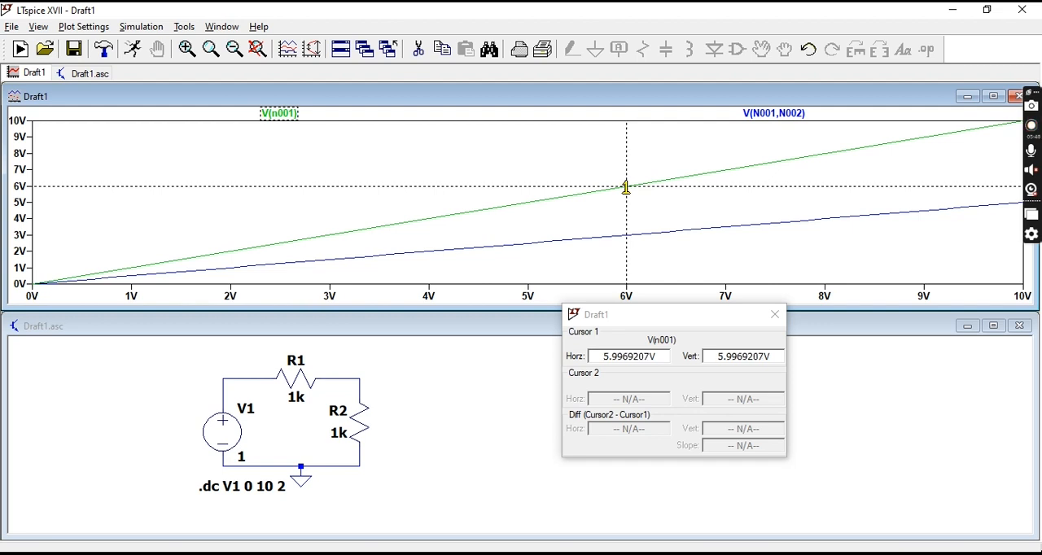
{"action": "mouse_move", "coordinate": [761, 178]}
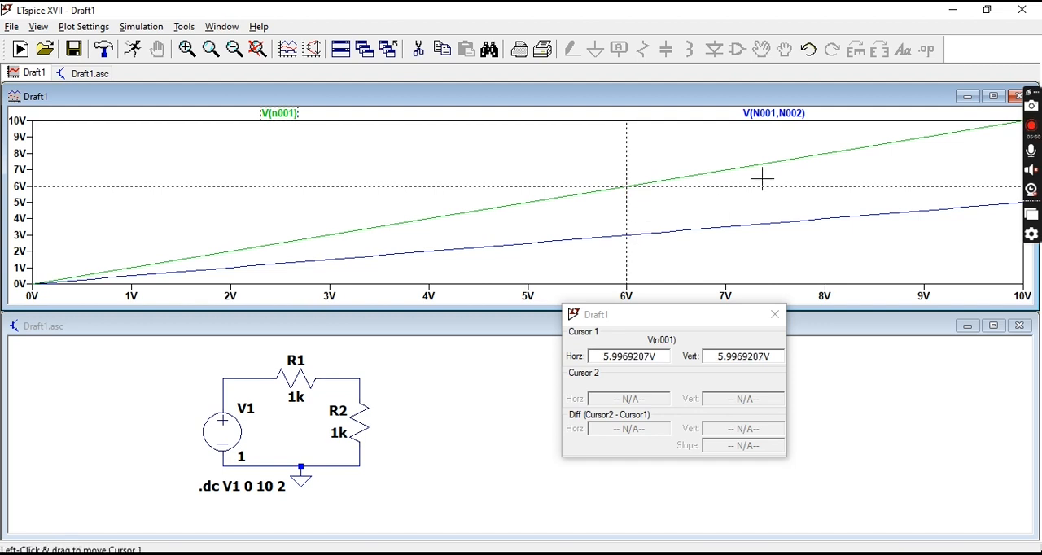
{"action": "left_click", "coordinate": [773, 113]}
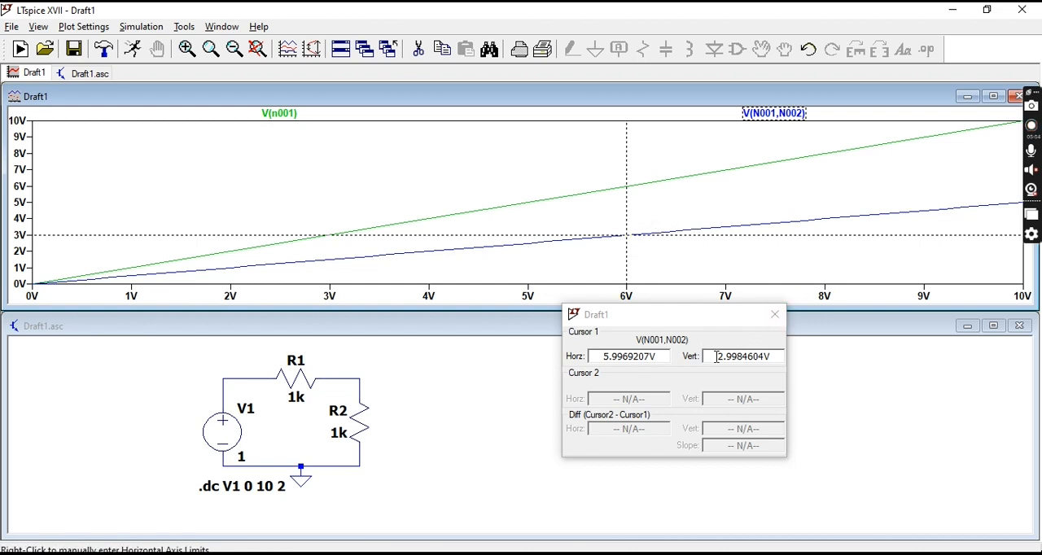
{"action": "left_click", "coordinate": [774, 314]}
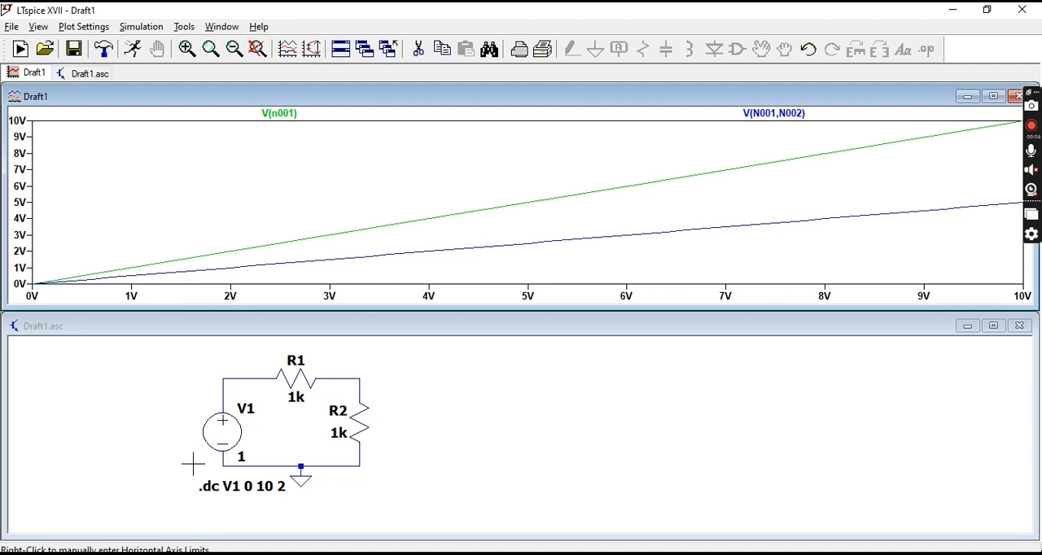
{"action": "double_click", "coordinate": [222, 429]}
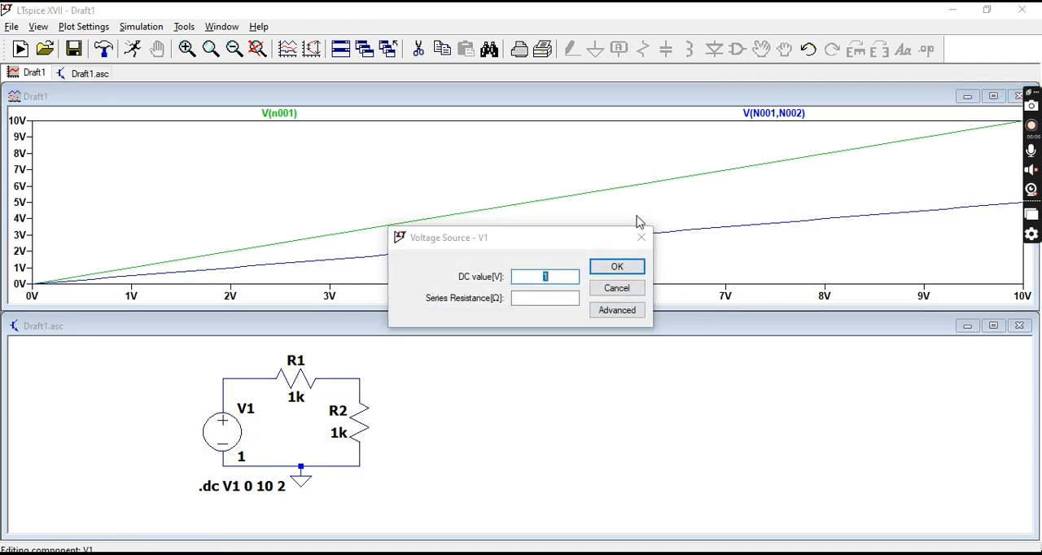
{"action": "left_click", "coordinate": [617, 266]}
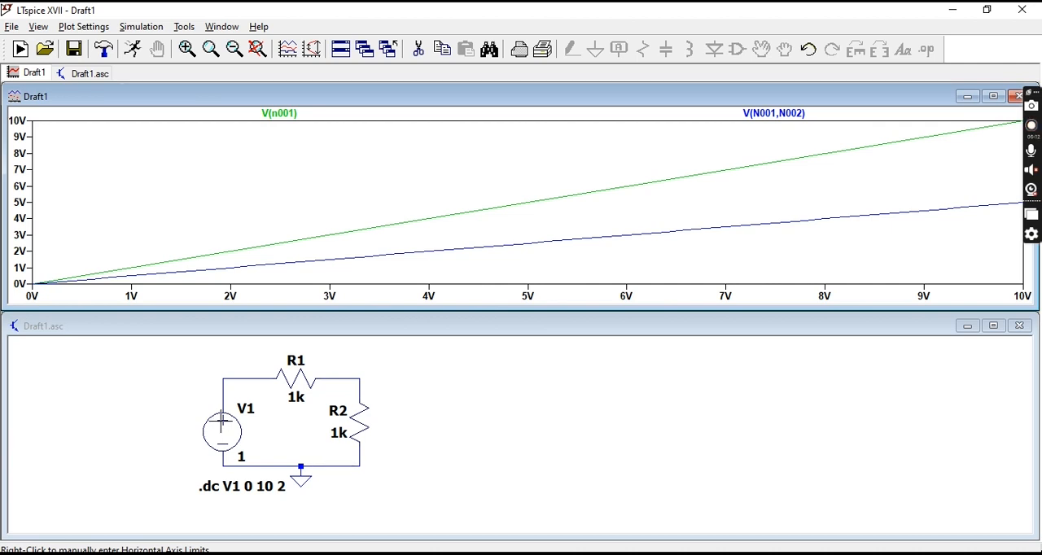
{"action": "double_click", "coordinate": [221, 431]}
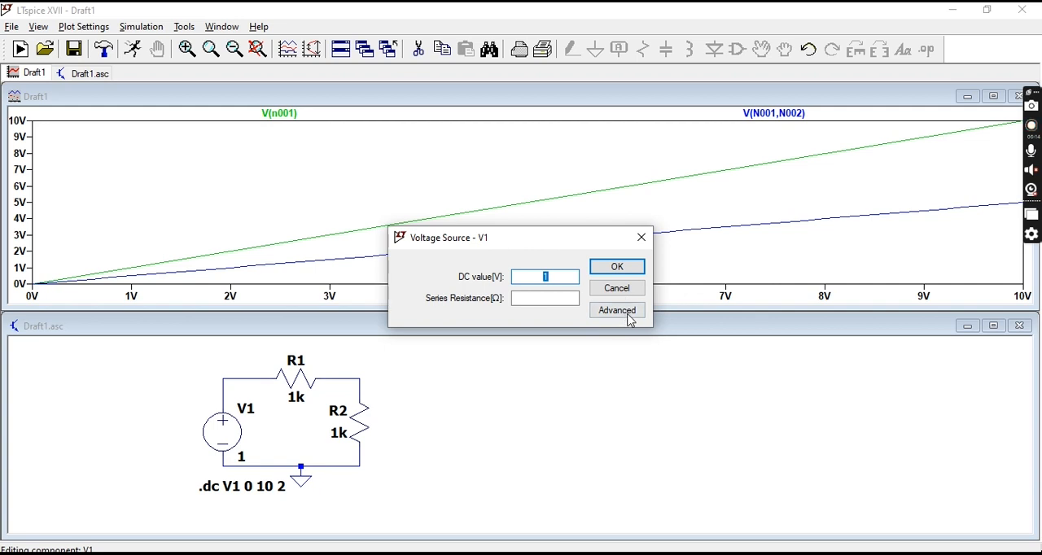
{"action": "mouse_move", "coordinate": [642, 237]}
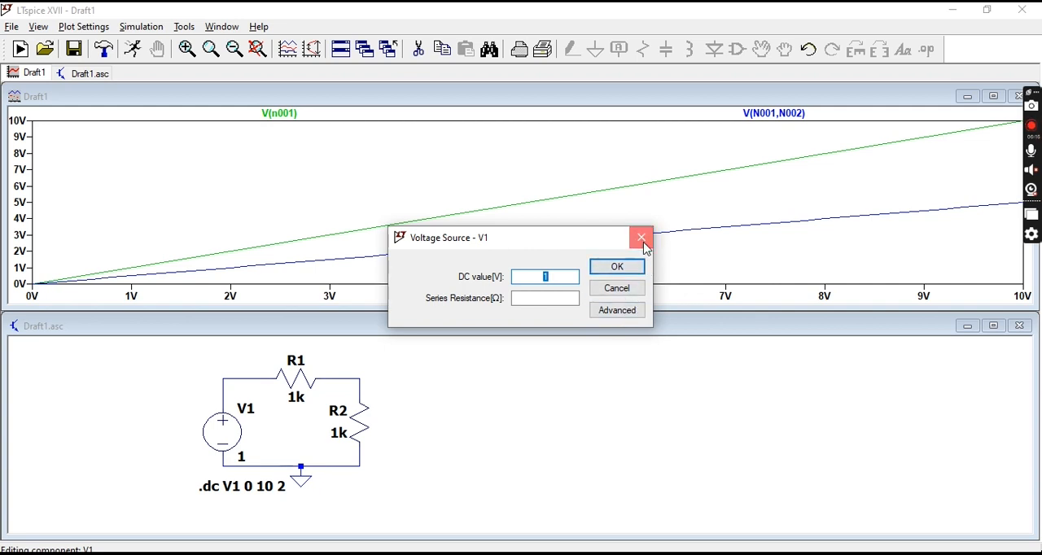
{"action": "left_click", "coordinate": [640, 238]}
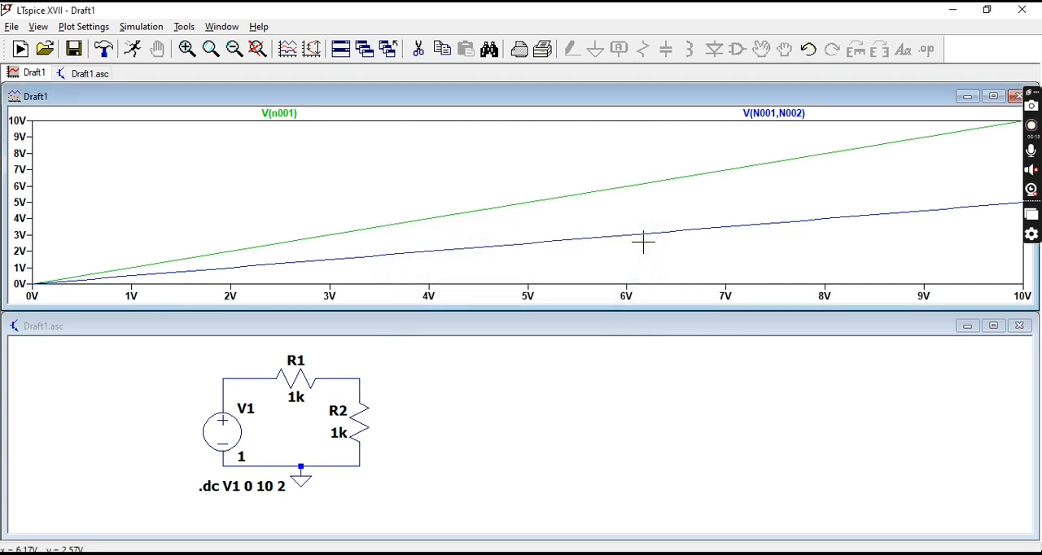